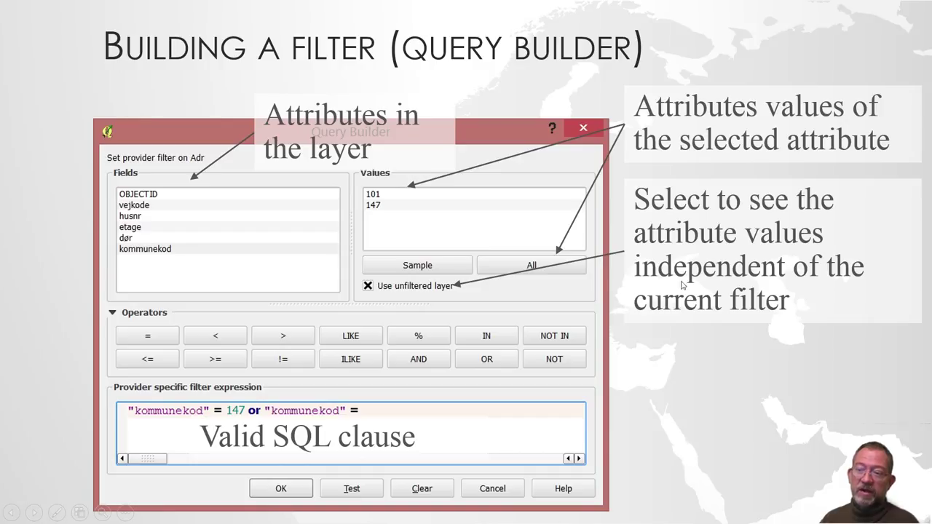
pyautogui.moveTo(152, 202)
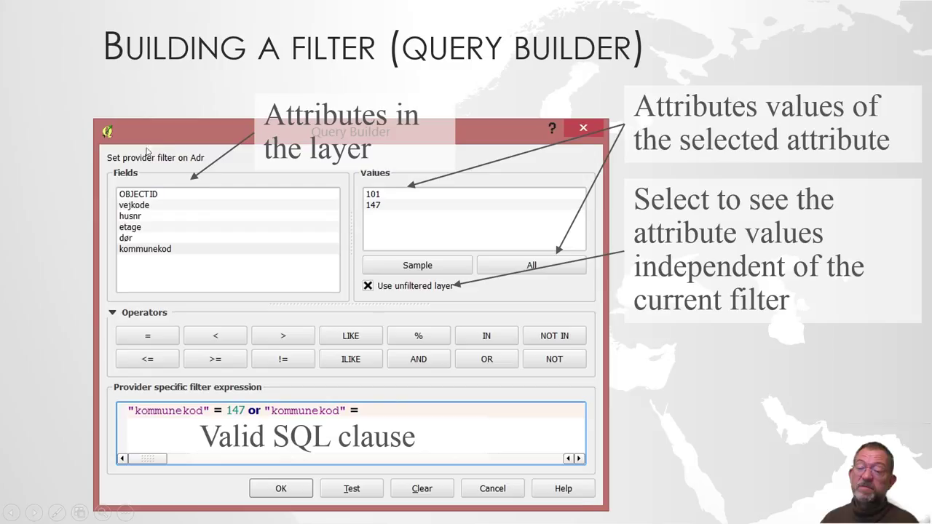
pyautogui.moveTo(147, 245)
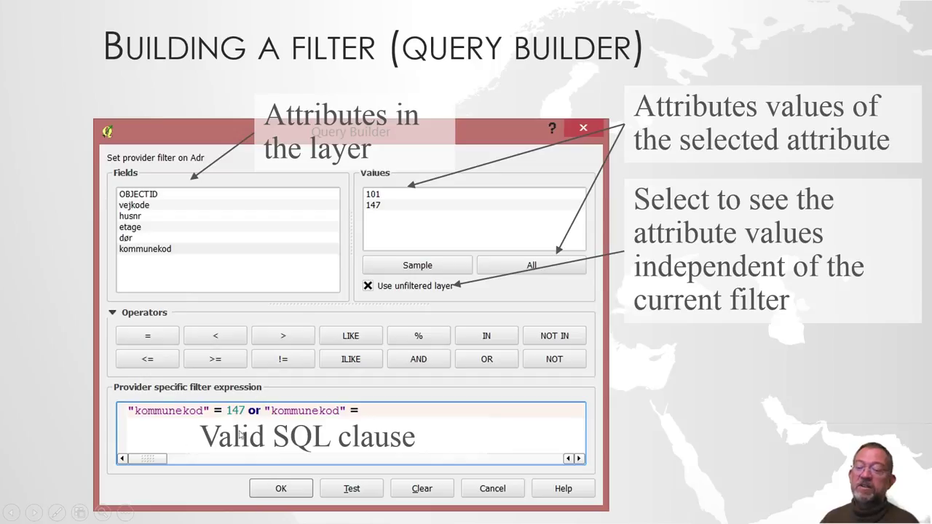
pyautogui.moveTo(138, 425)
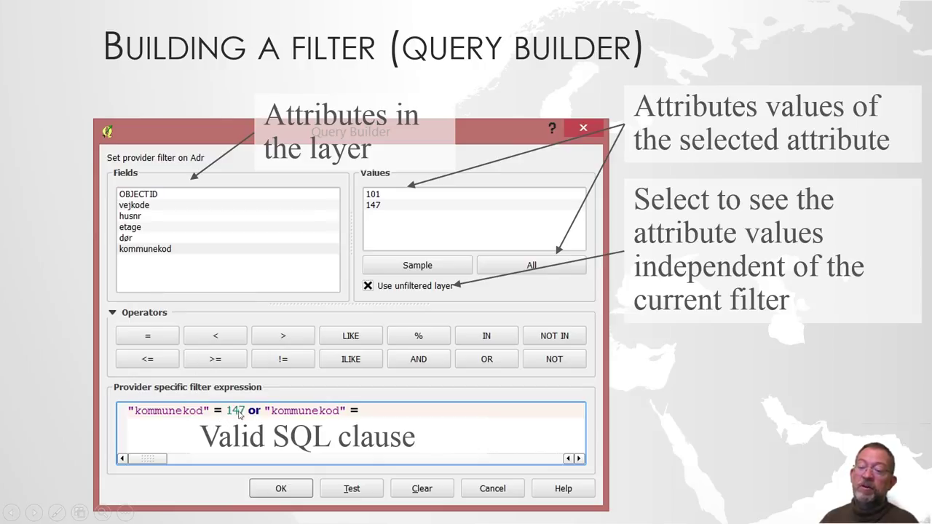
pyautogui.moveTo(253, 282)
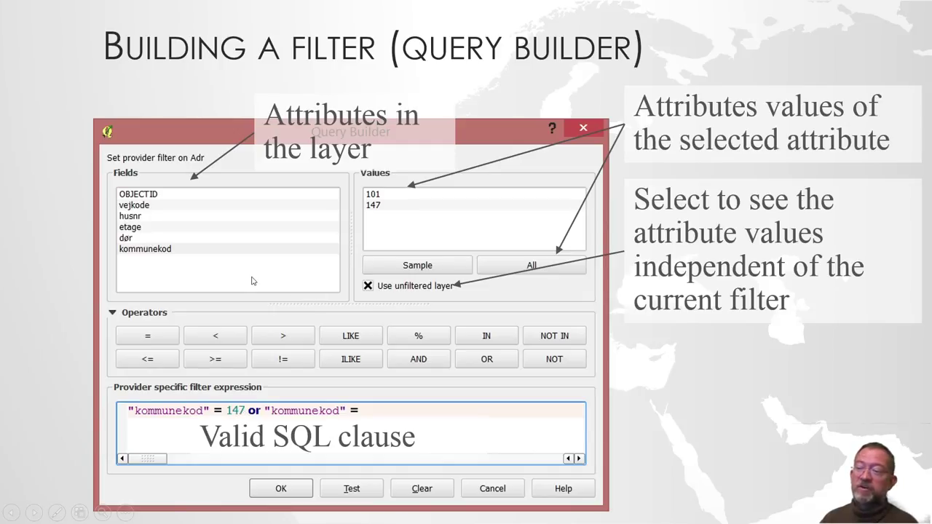
pyautogui.moveTo(361, 230)
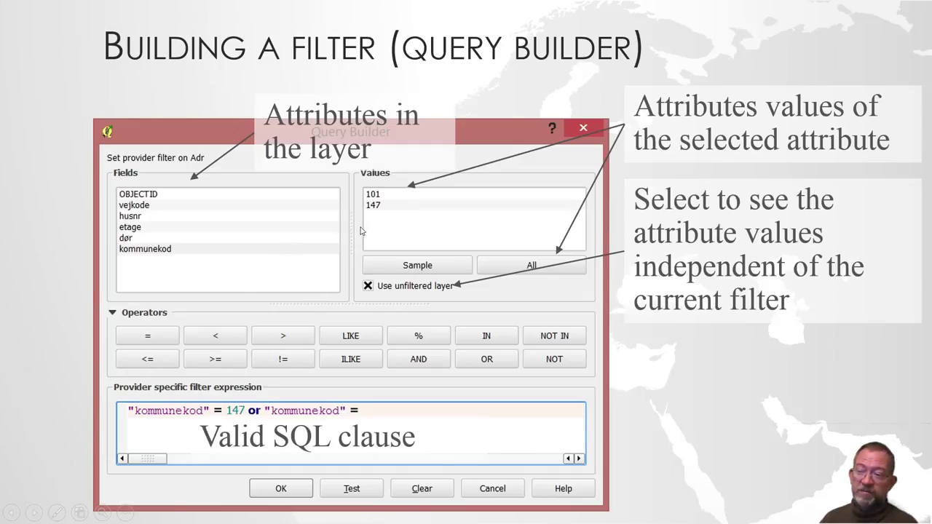
pyautogui.moveTo(256, 260)
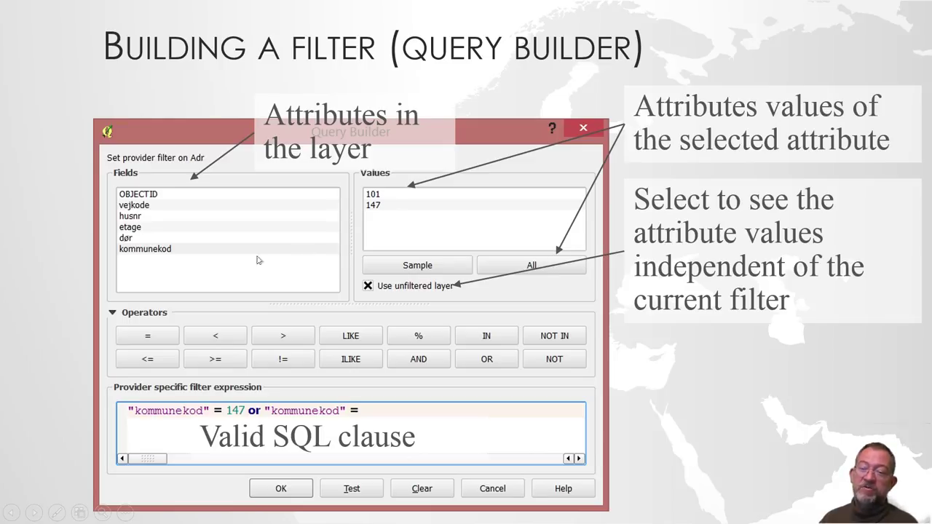
pyautogui.moveTo(175, 255)
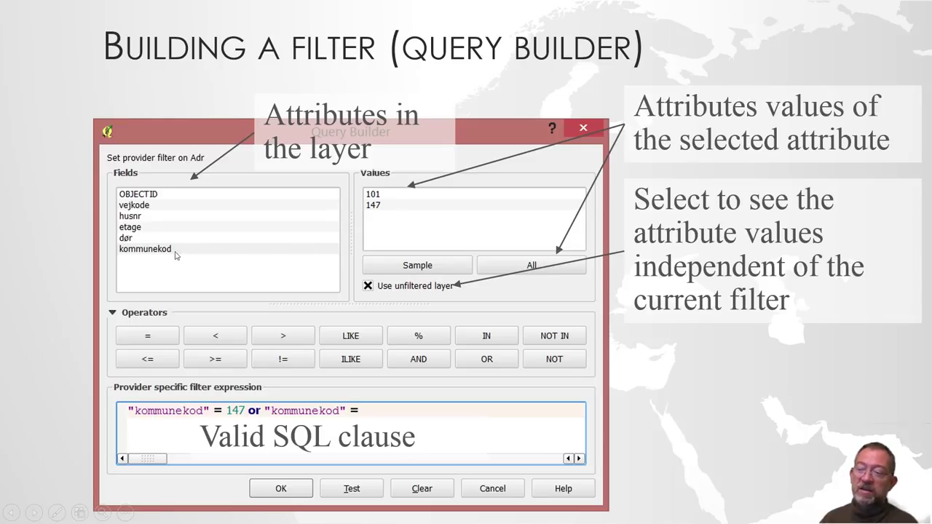
pyautogui.moveTo(202, 268)
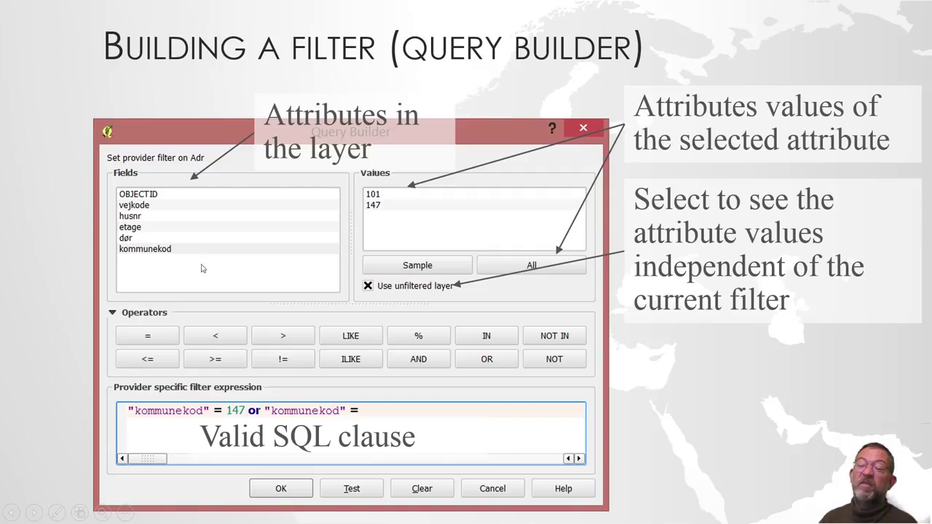
pyautogui.moveTo(565, 257)
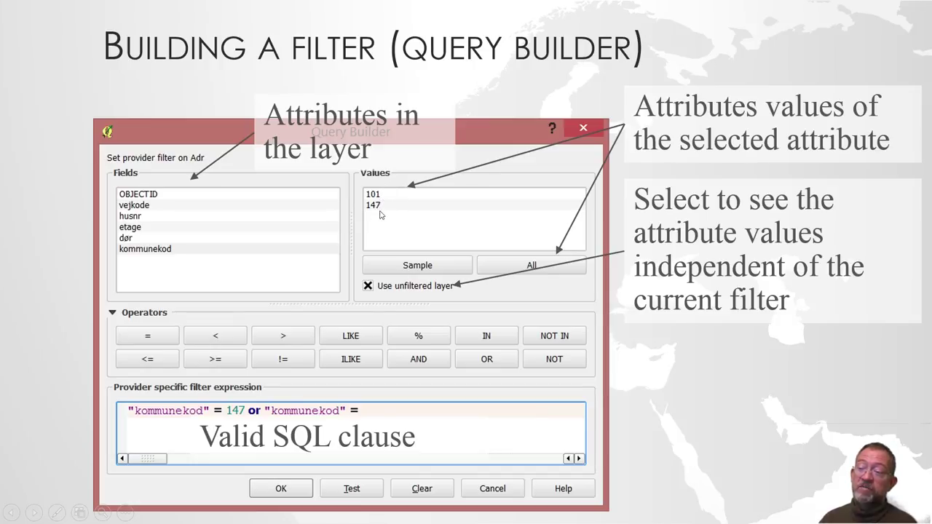
pyautogui.moveTo(262, 419)
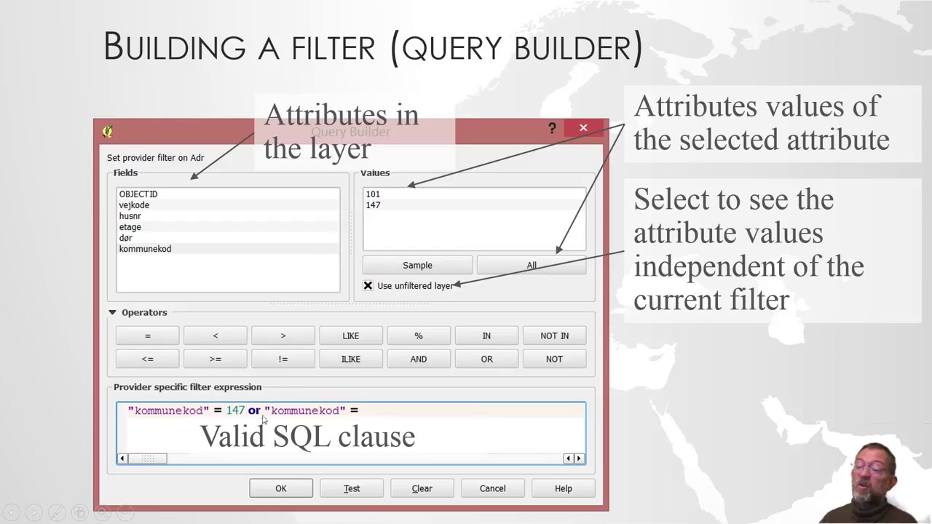
pyautogui.moveTo(512, 326)
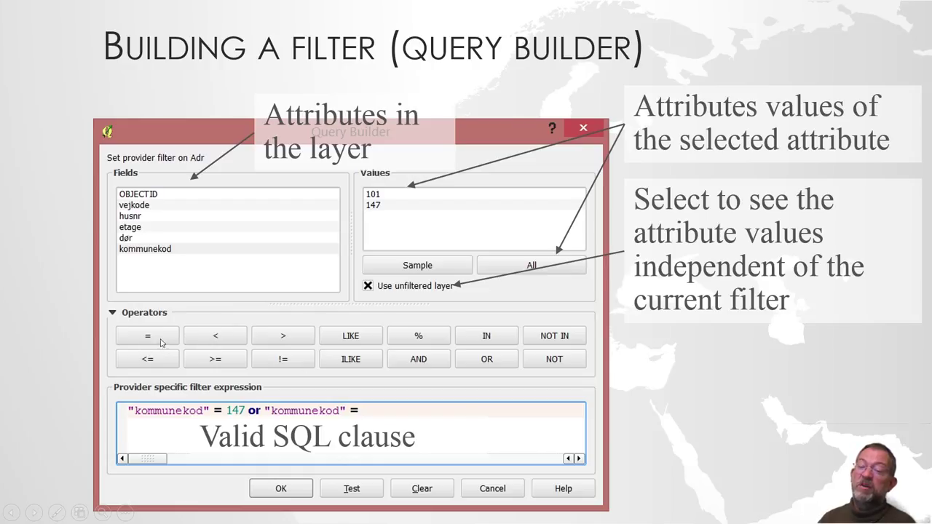
pyautogui.moveTo(165, 366)
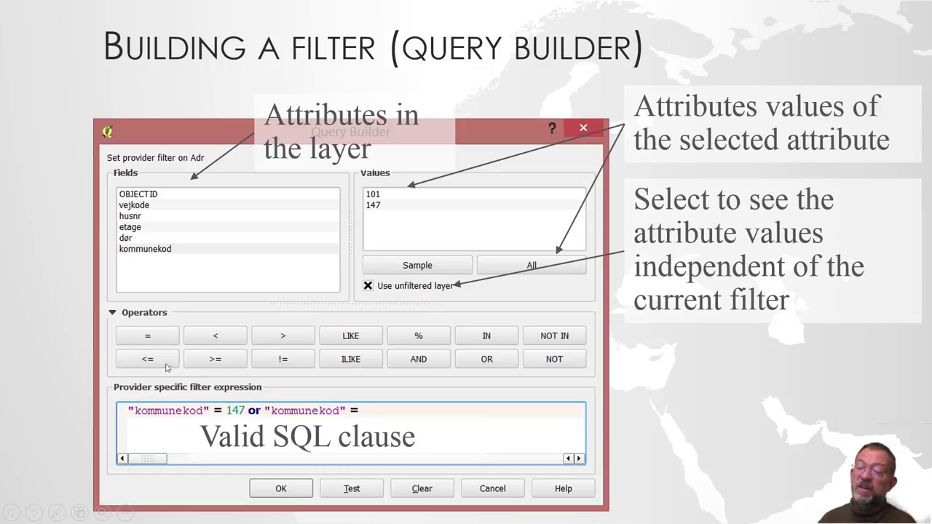
pyautogui.moveTo(284, 367)
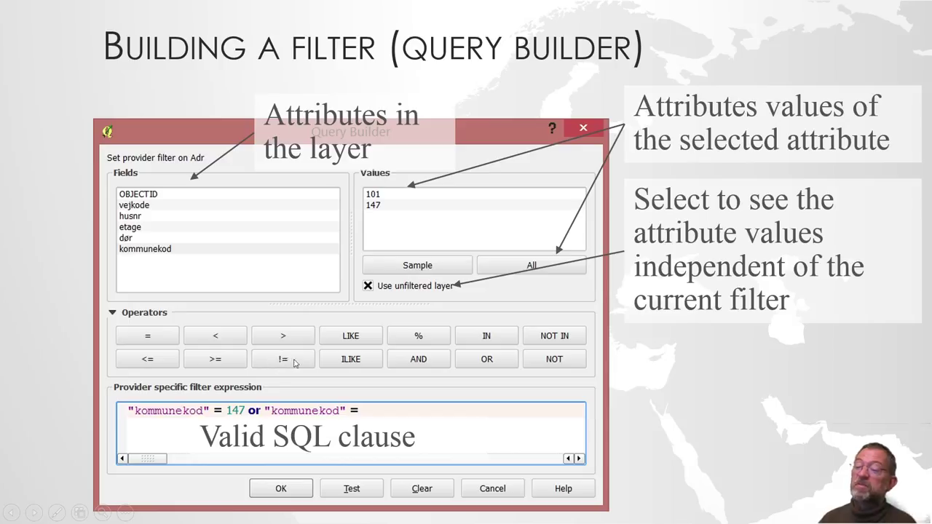
pyautogui.moveTo(463, 364)
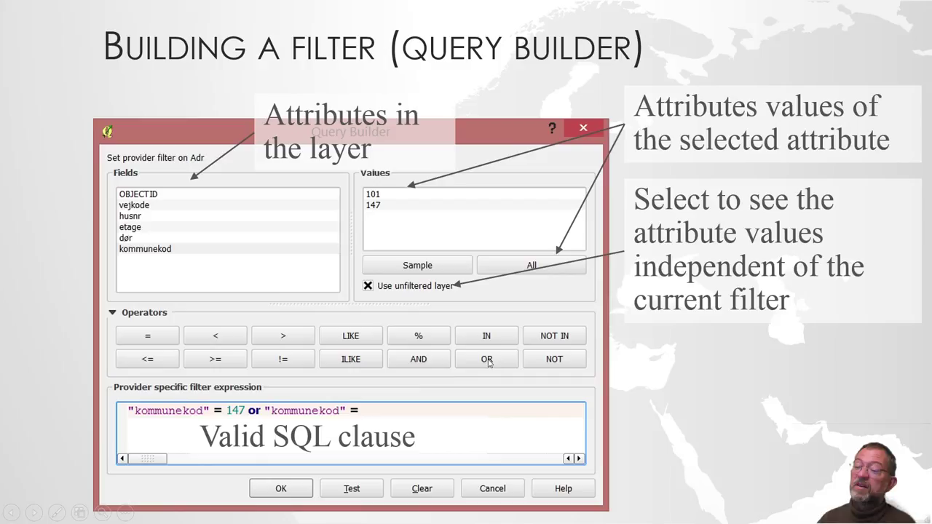
pyautogui.moveTo(413, 370)
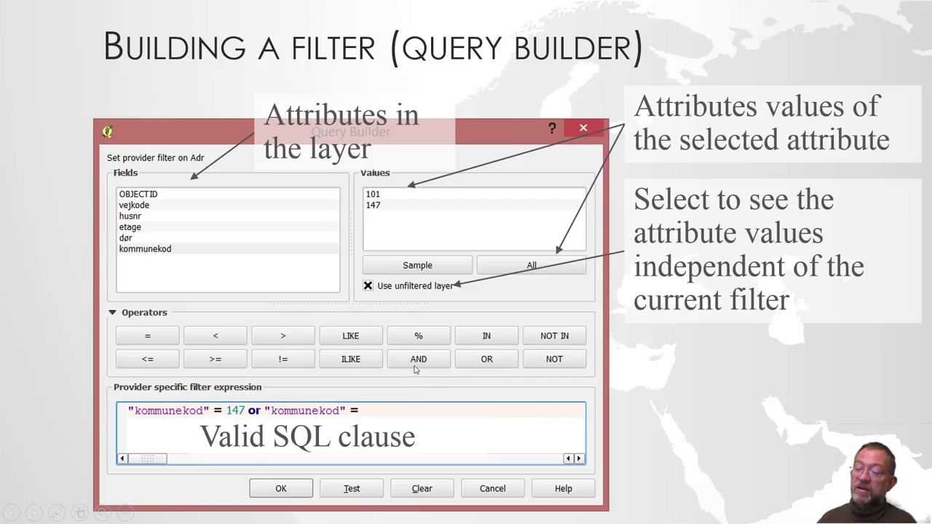
pyautogui.moveTo(364, 317)
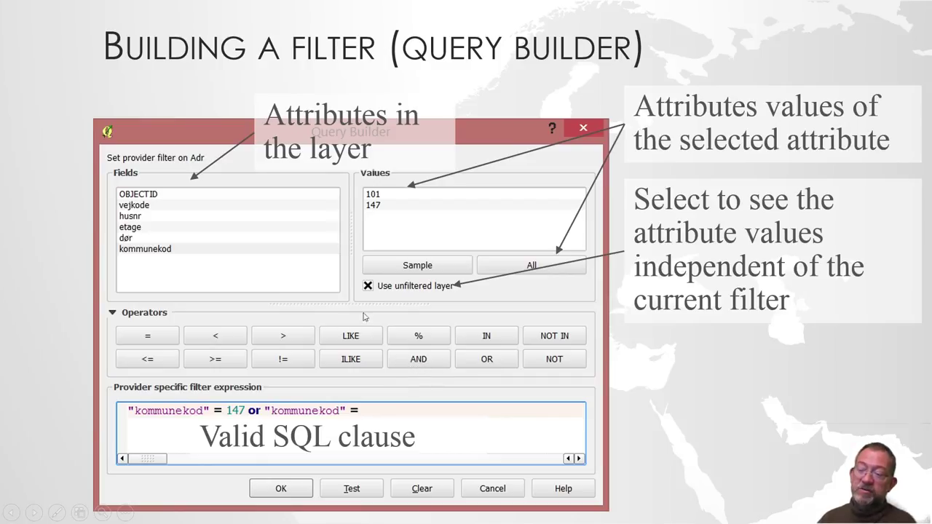
pyautogui.moveTo(371, 354)
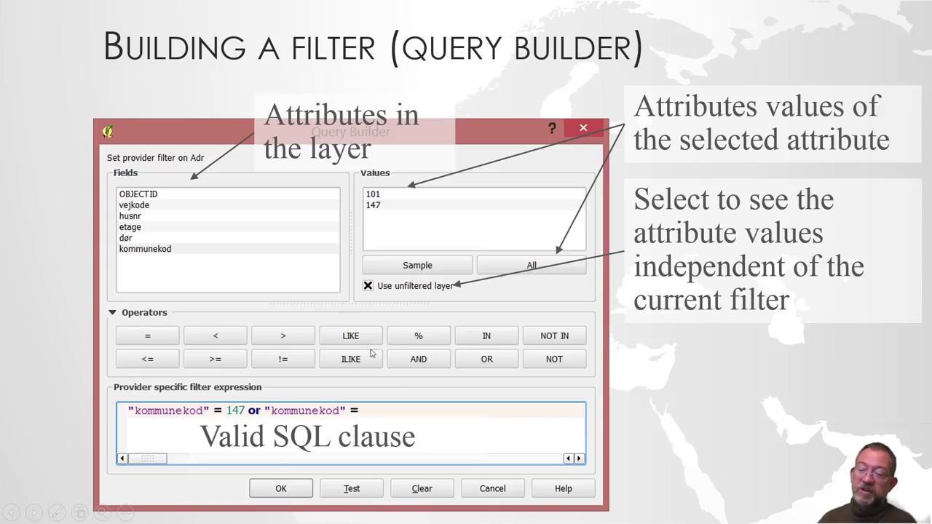
pyautogui.moveTo(364, 359)
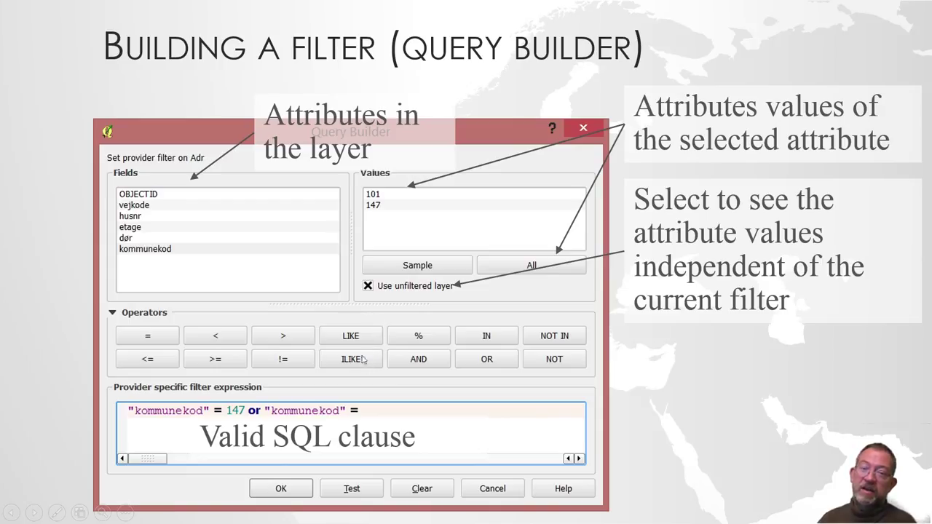
pyautogui.moveTo(337, 356)
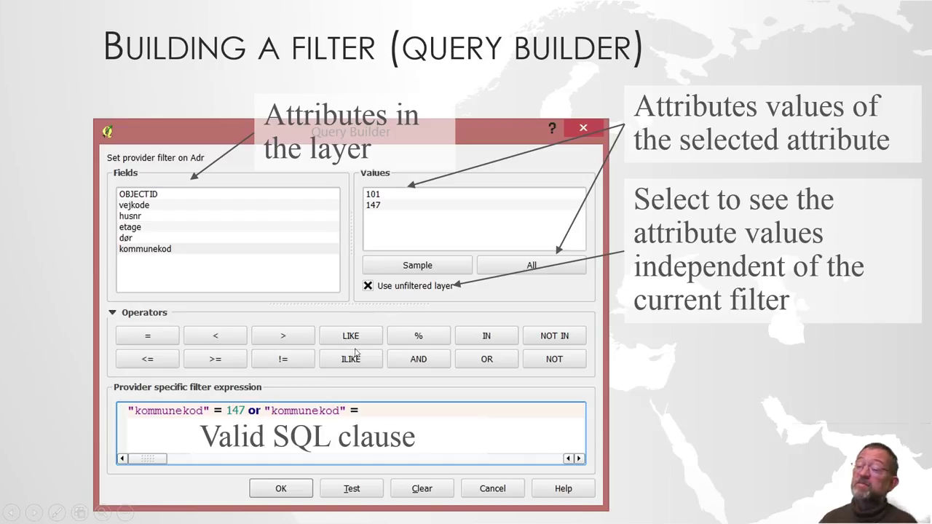
pyautogui.moveTo(410, 344)
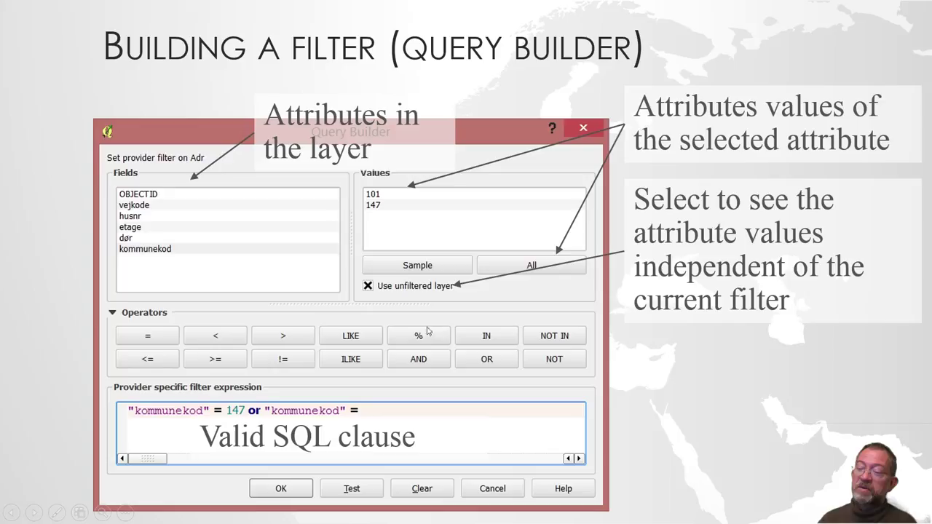
pyautogui.moveTo(408, 337)
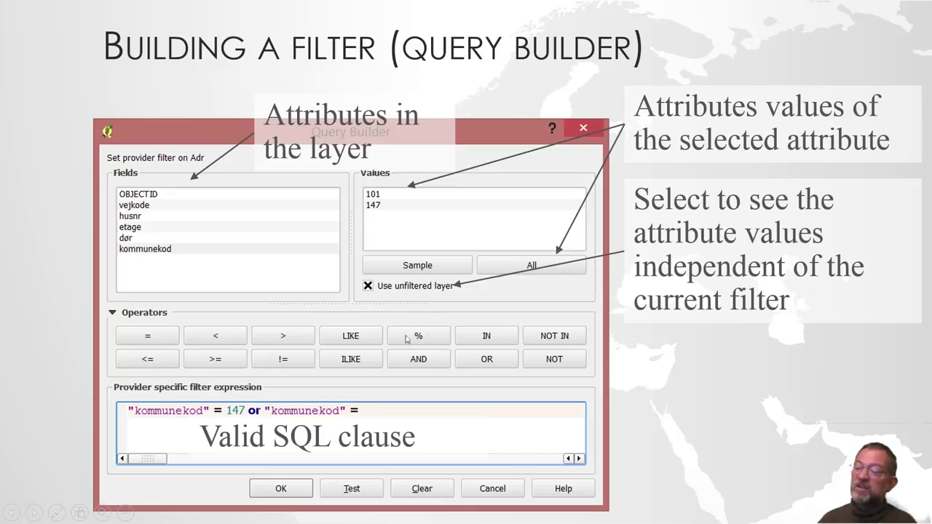
pyautogui.moveTo(458, 349)
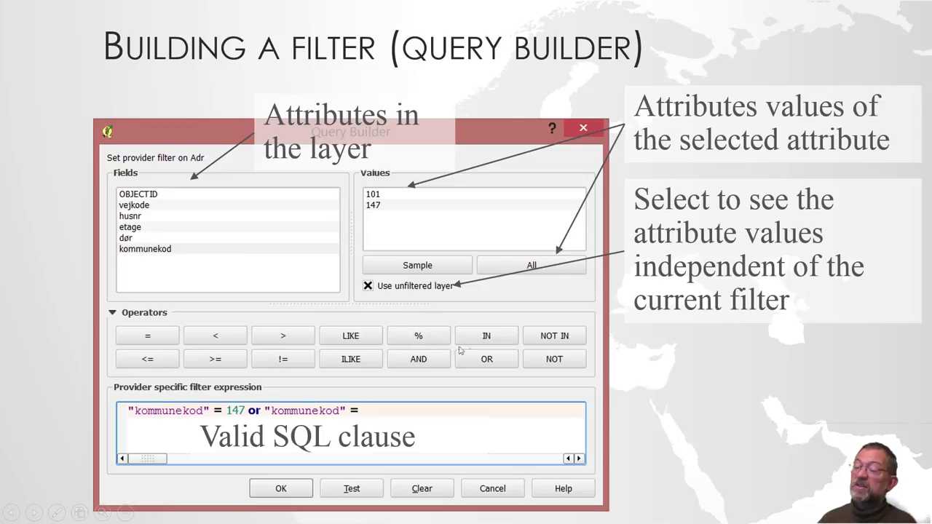
pyautogui.moveTo(547, 335)
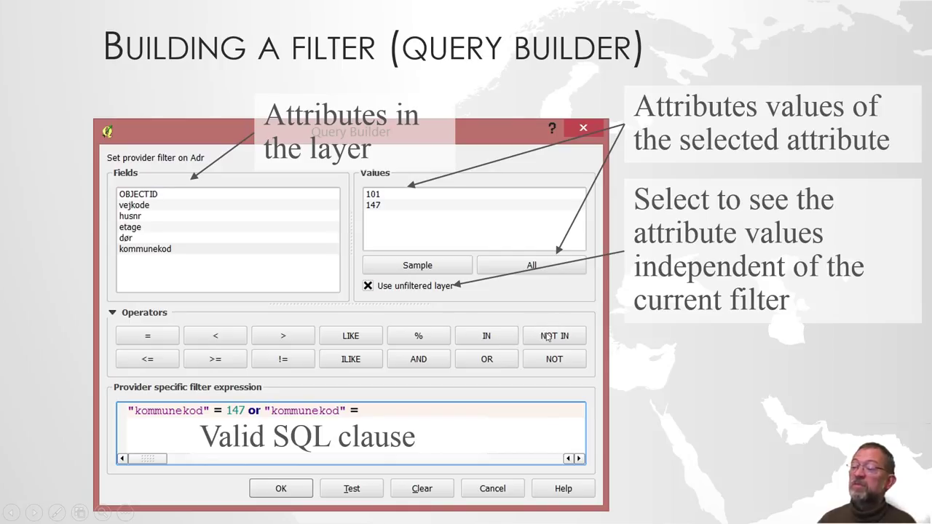
pyautogui.moveTo(501, 331)
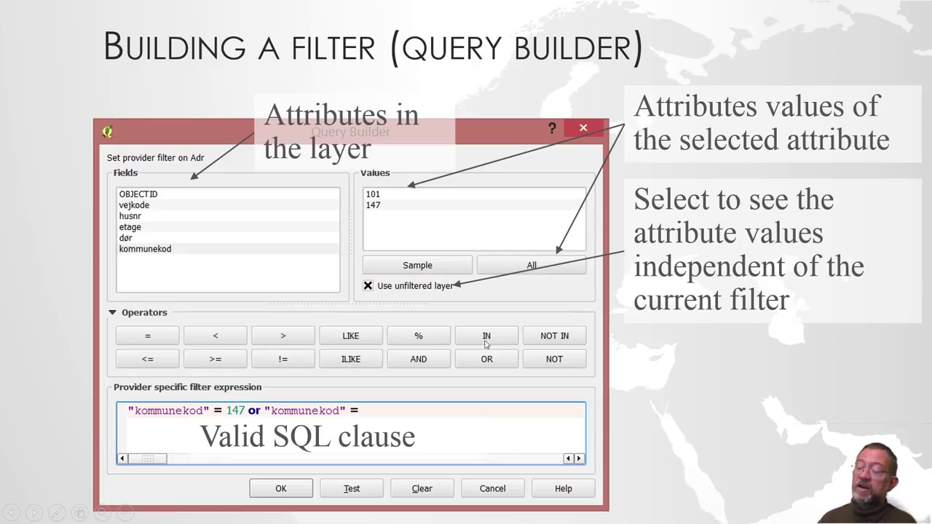
pyautogui.moveTo(553, 367)
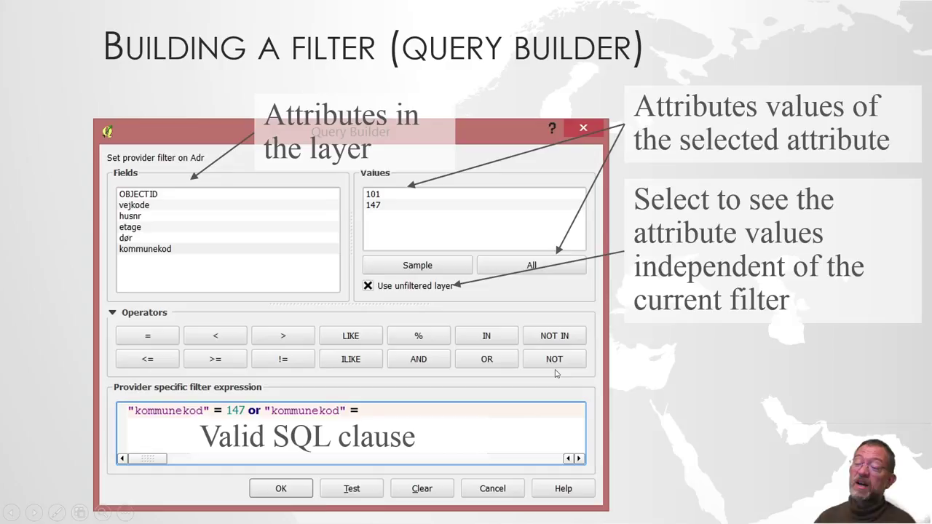
pyautogui.moveTo(481, 329)
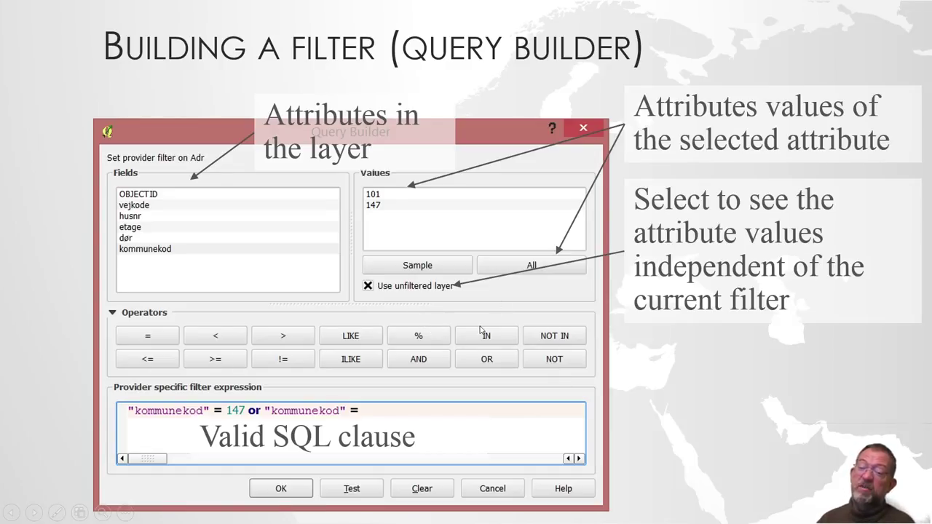
pyautogui.moveTo(184, 336)
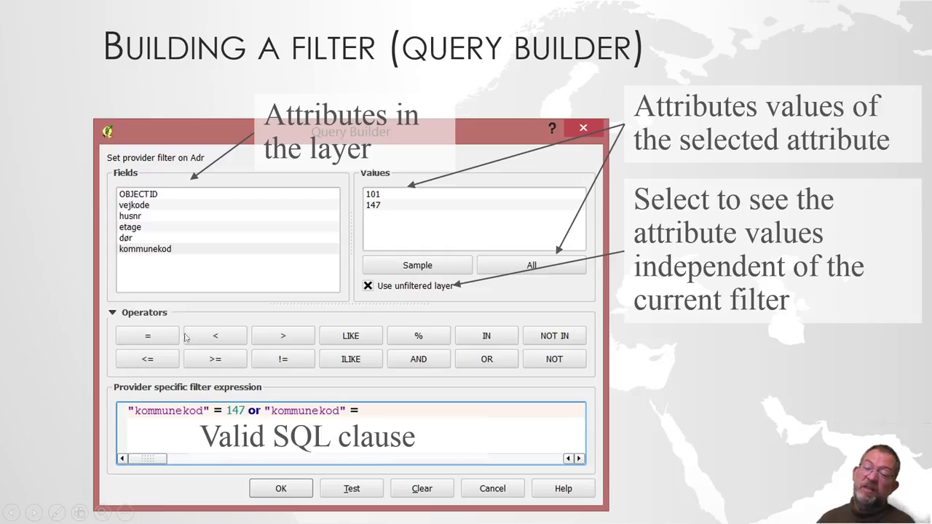
pyautogui.moveTo(408, 381)
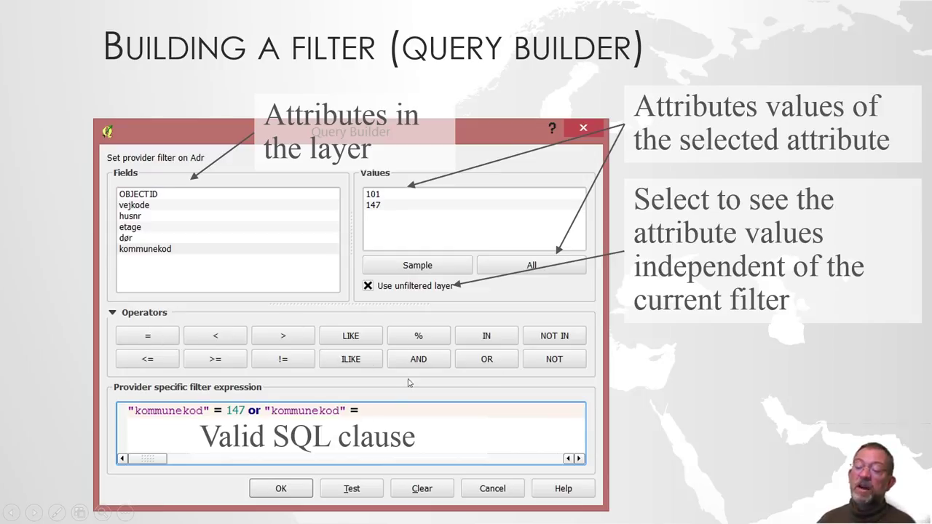
pyautogui.moveTo(177, 429)
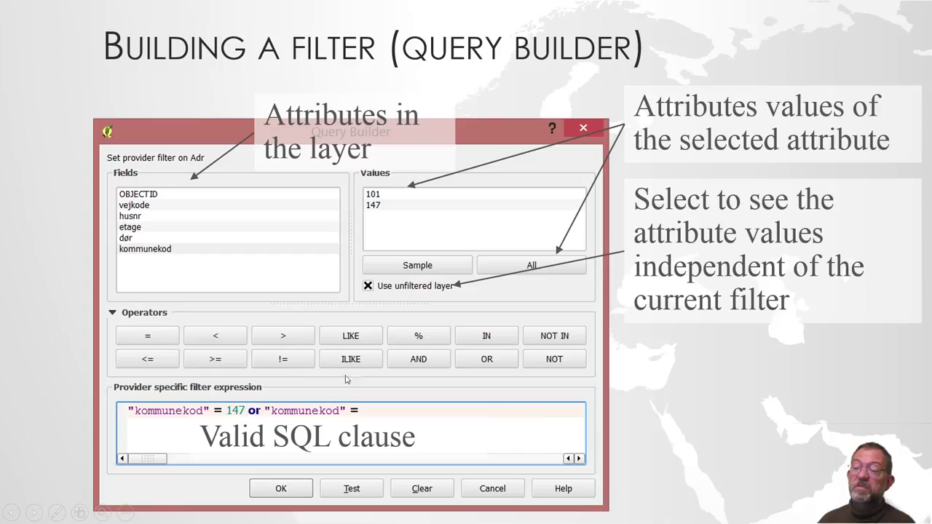
pyautogui.moveTo(338, 438)
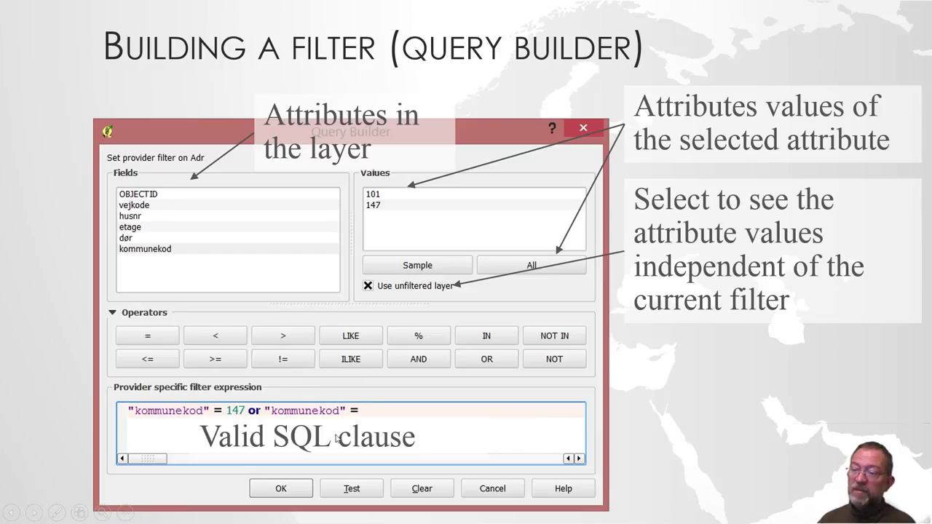
pyautogui.moveTo(386, 355)
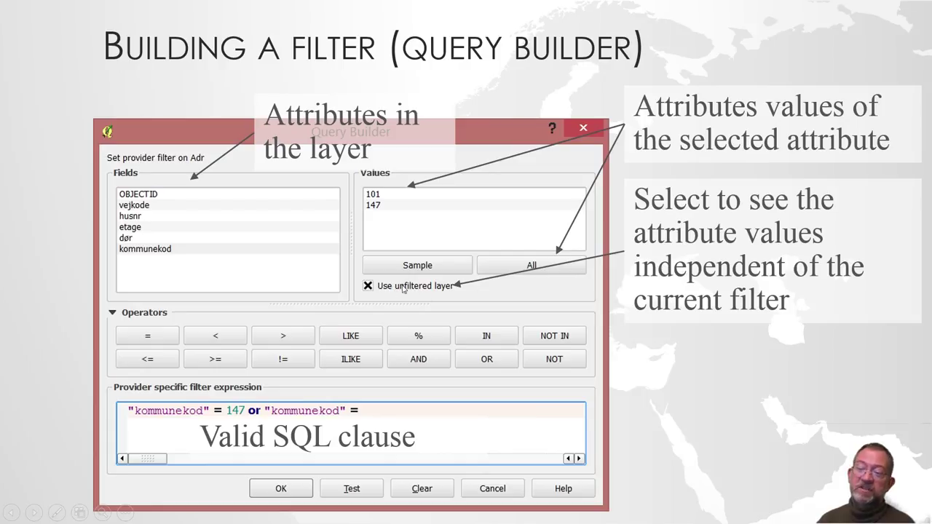
pyautogui.moveTo(379, 228)
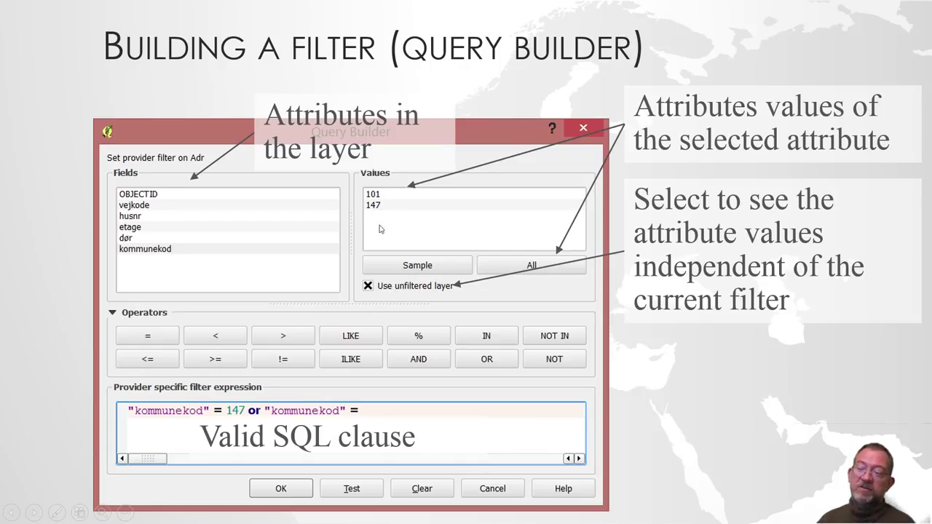
pyautogui.moveTo(439, 250)
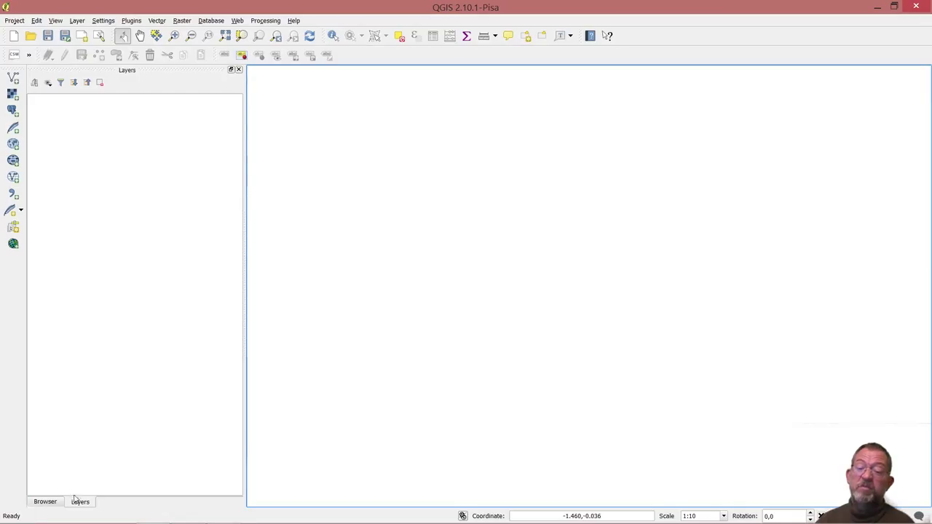
# Show the Browser panel of data folders containing adg_adresser.shp.
pyautogui.click(44, 501)
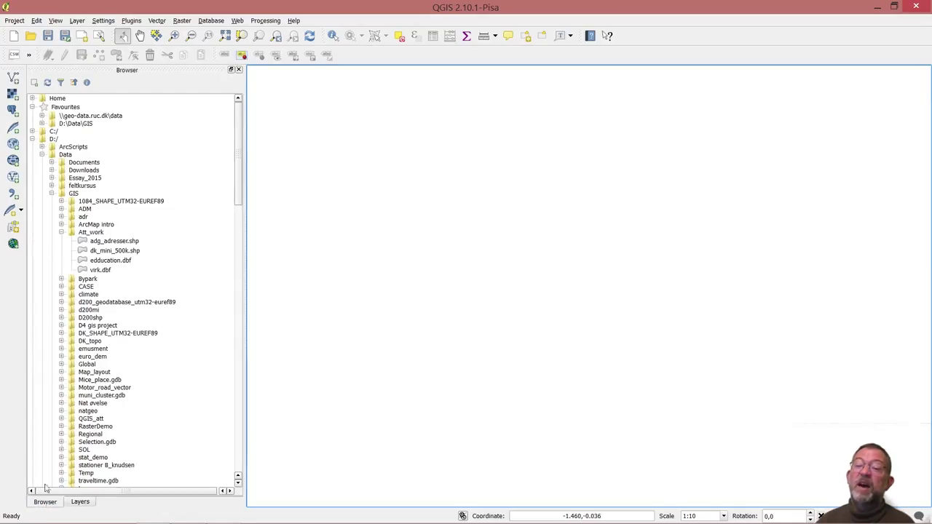
pyautogui.moveTo(104, 241)
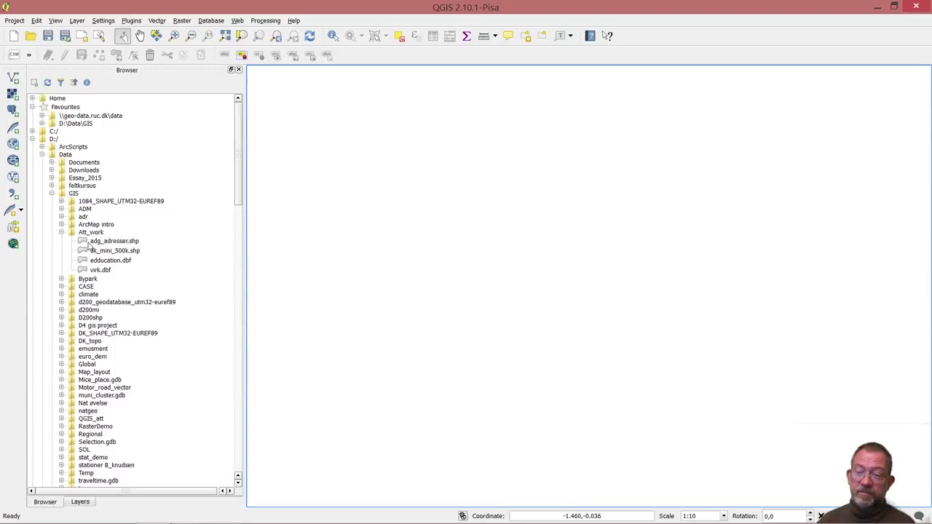
pyautogui.moveTo(114, 241)
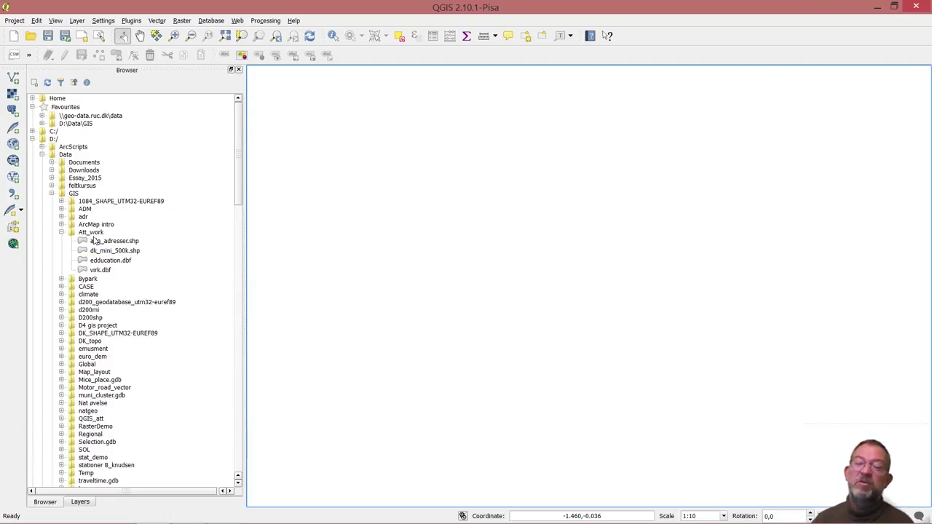
pyautogui.moveTo(111, 240)
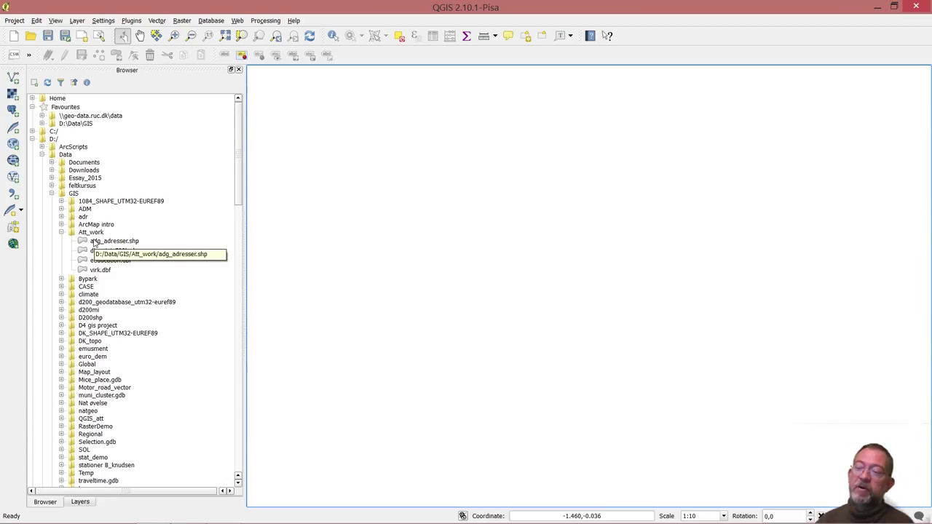
# Add the adg_adresser shapefile to the map and return to the Layers list.
pyautogui.doubleClick(113, 240)
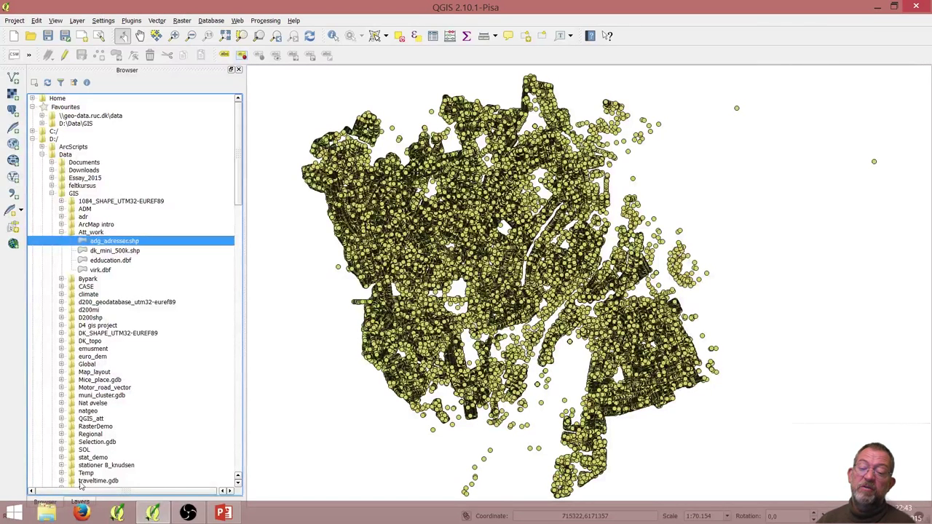
pyautogui.click(80, 500)
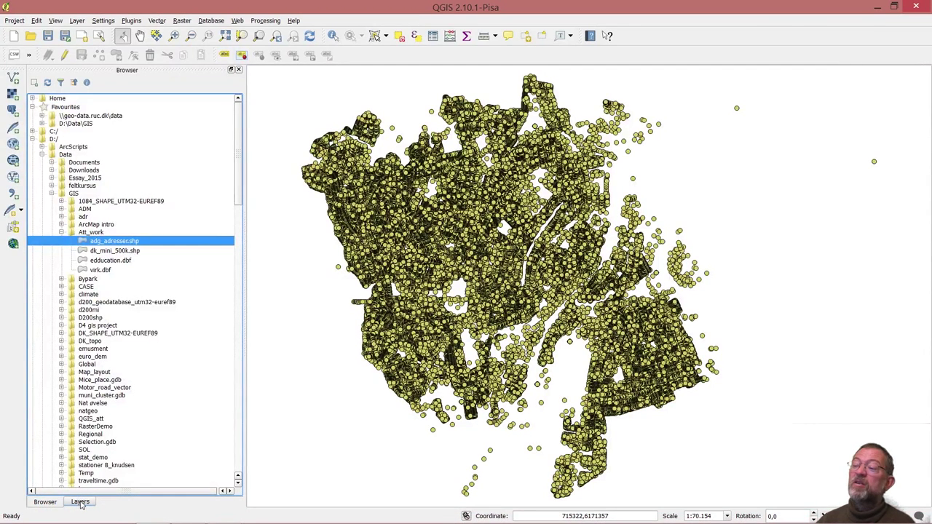
pyautogui.click(78, 501)
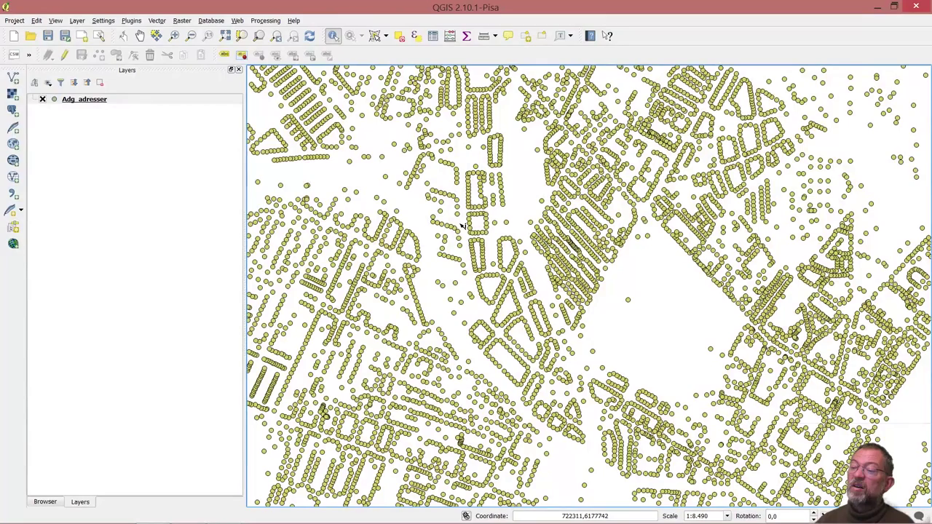
pyautogui.moveTo(455, 315)
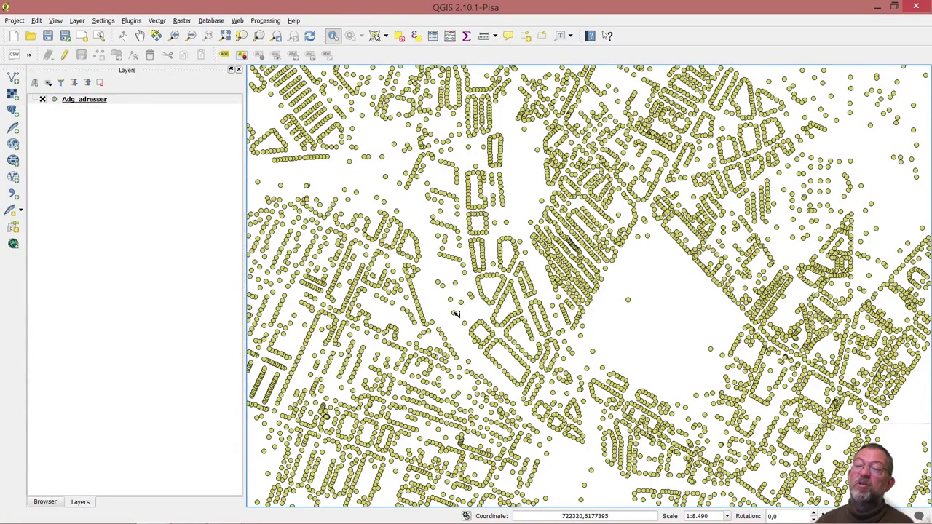
# Identify one address point to read its attributes, then dismiss the results.
pyautogui.click(454, 313)
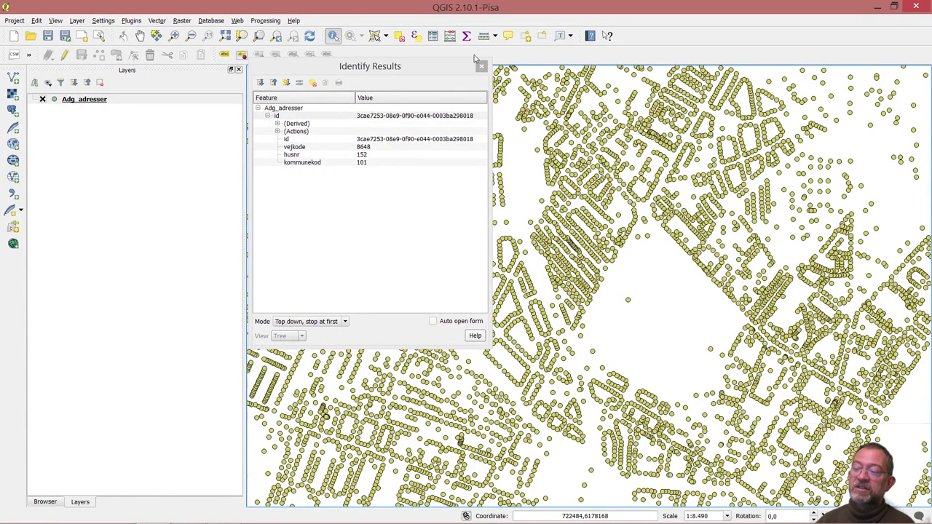
pyautogui.click(480, 67)
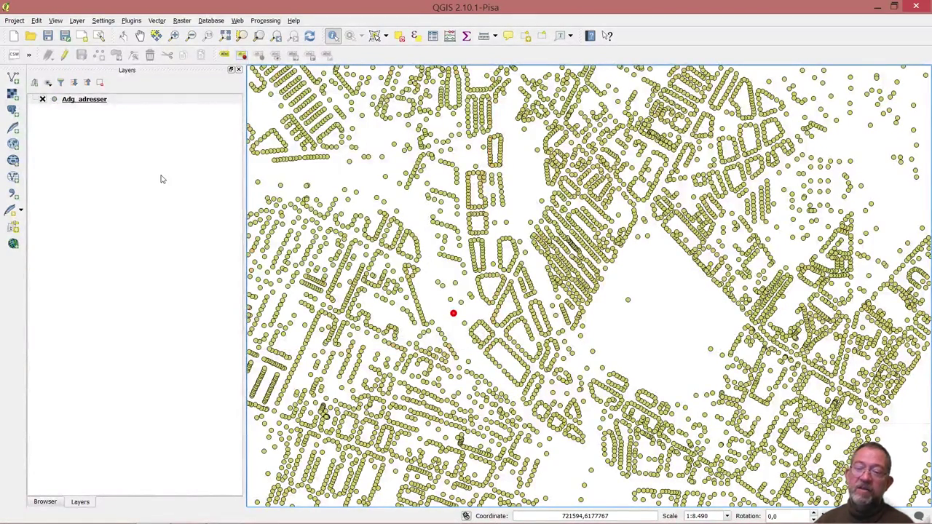
pyautogui.moveTo(201, 227)
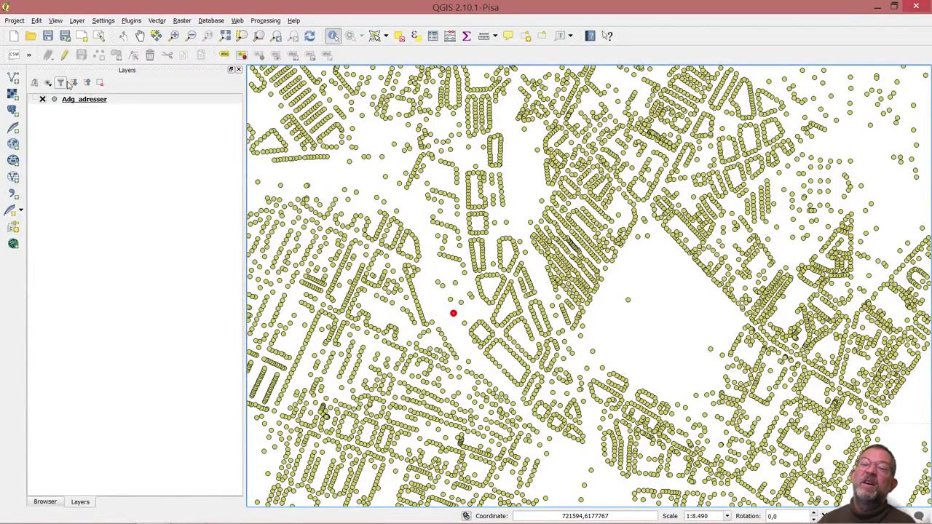
# Apply the filter "husnr" = '1' to the adg_adresser layer via the Query Builder.
pyautogui.rightClick(85, 99)
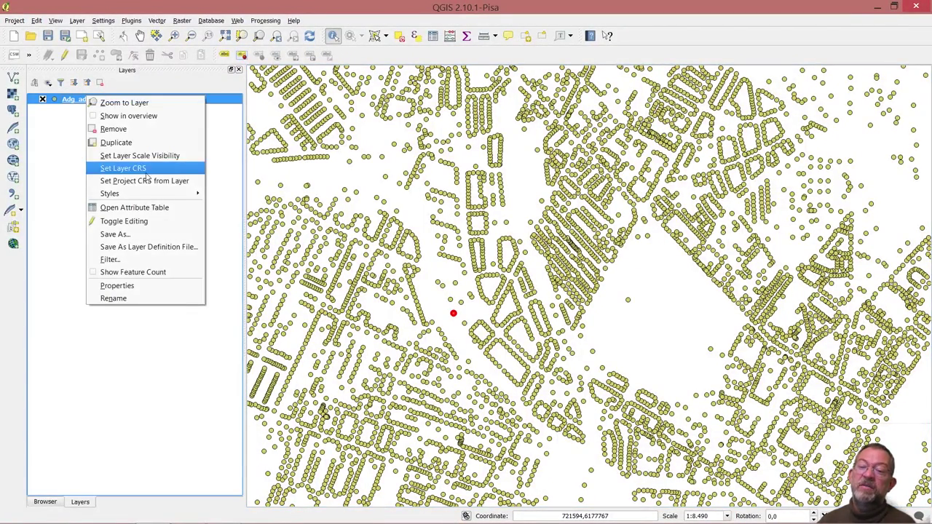
pyautogui.click(109, 259)
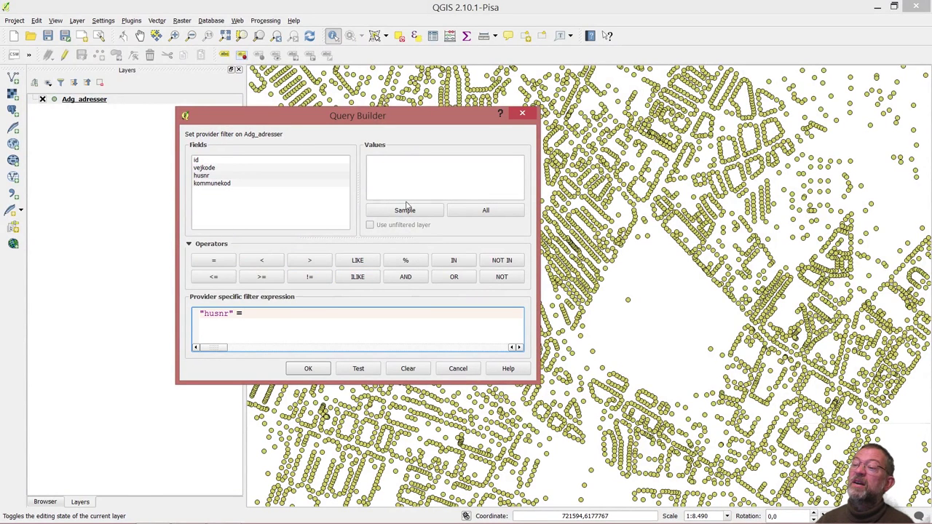
pyautogui.click(486, 210)
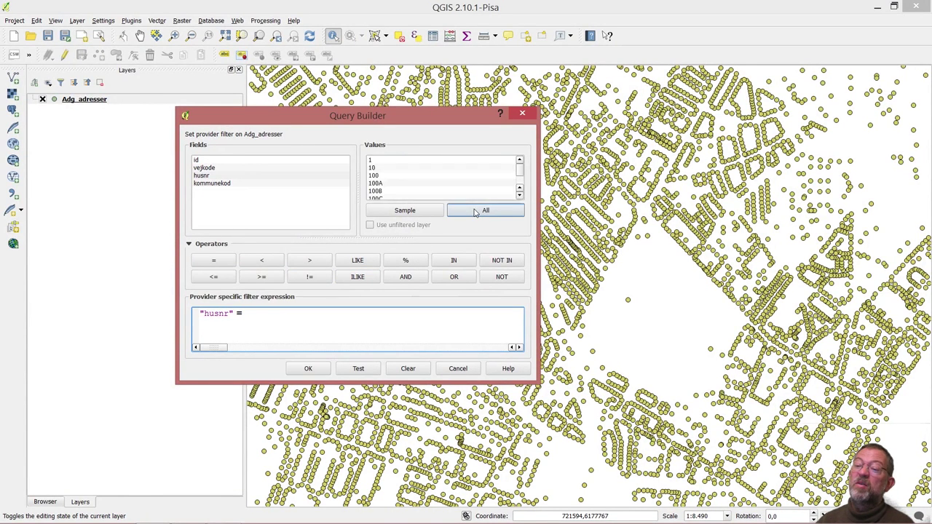
pyautogui.doubleClick(369, 159)
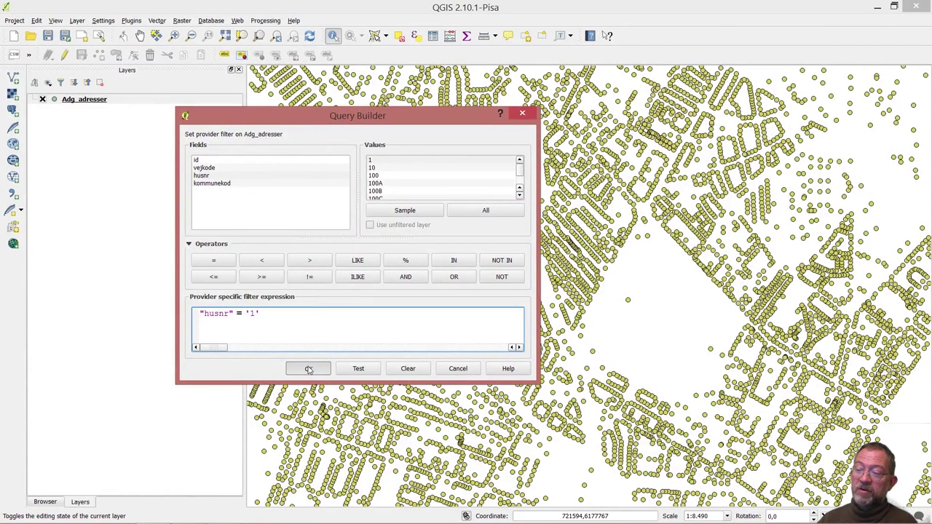
pyautogui.click(309, 369)
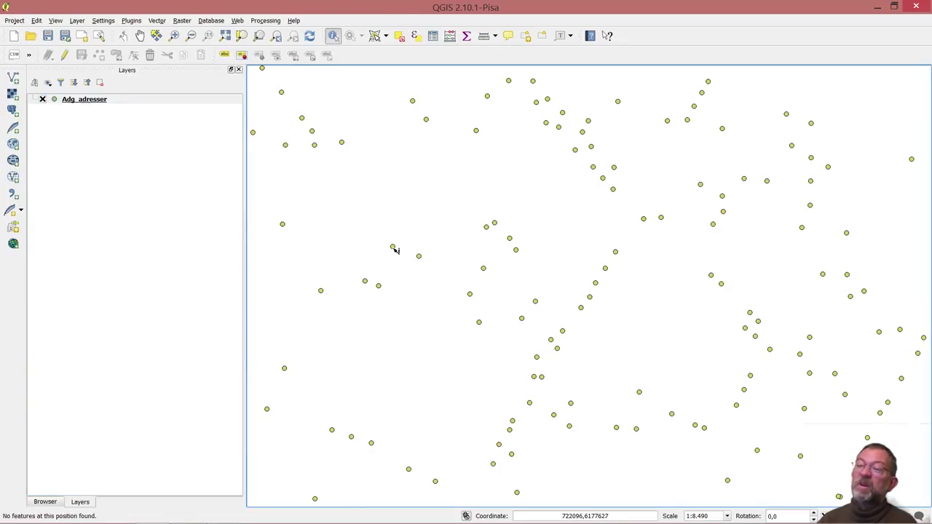
pyautogui.click(393, 247)
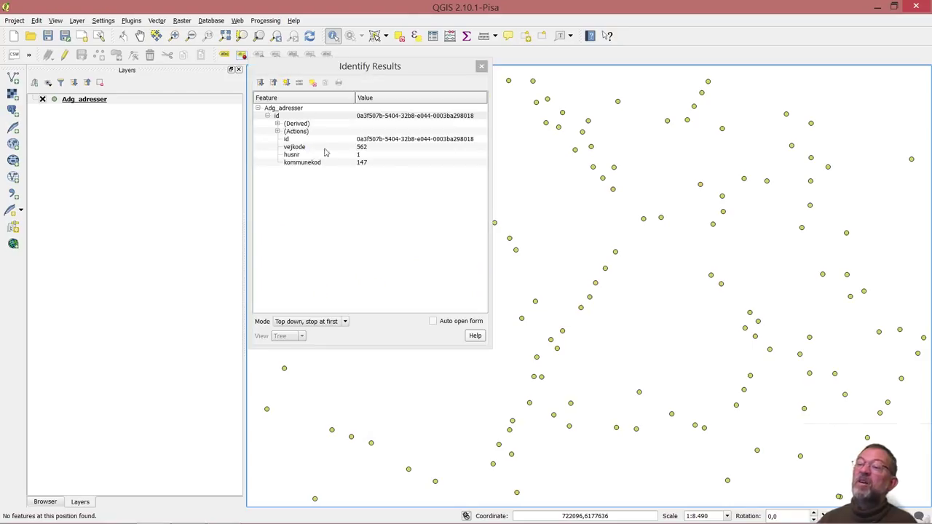
pyautogui.moveTo(364, 157)
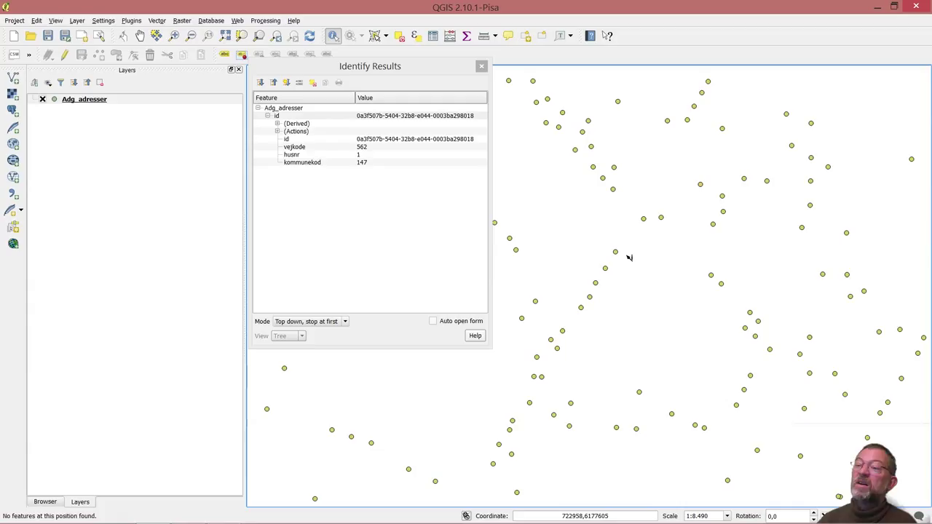
pyautogui.click(616, 253)
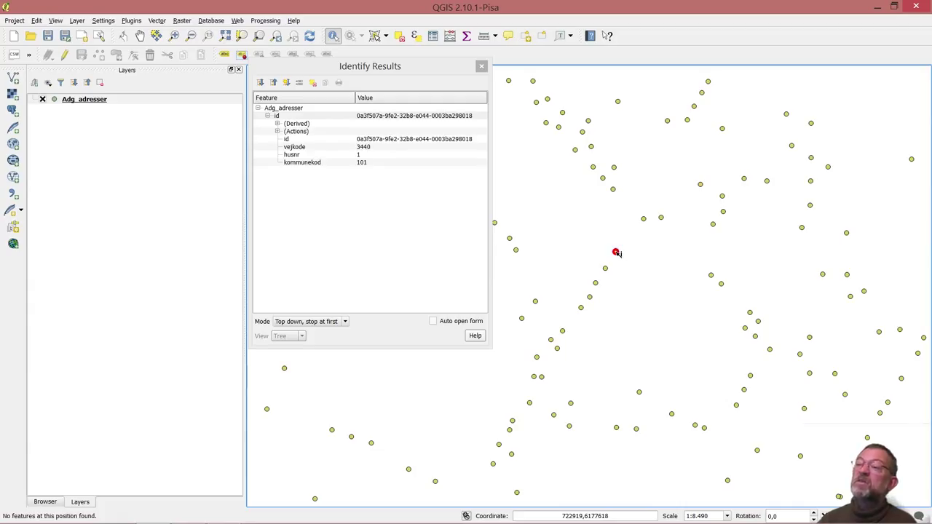
pyautogui.click(480, 67)
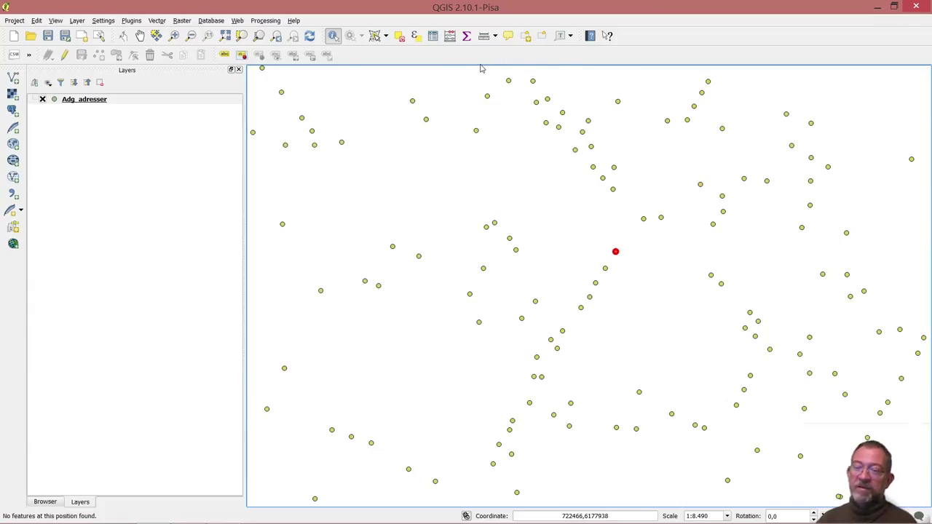
pyautogui.moveTo(466, 316)
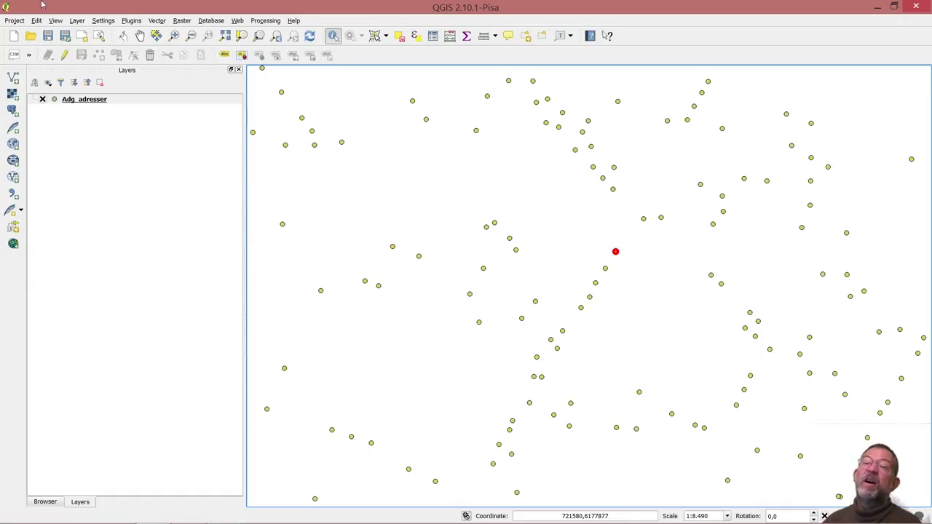
# Zoom the map to the full extent of the filtered adg_adresser layer.
pyautogui.rightClick(85, 99)
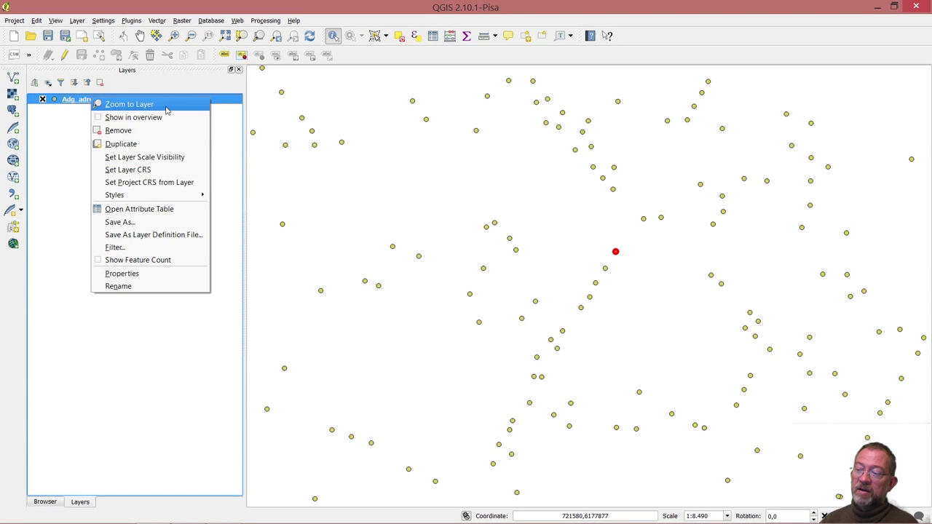
pyautogui.click(128, 104)
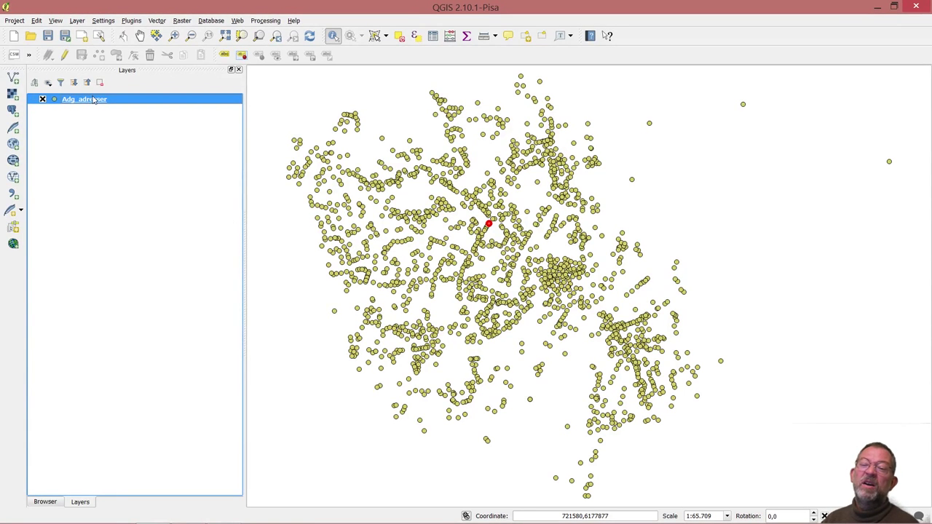
pyautogui.rightClick(84, 99)
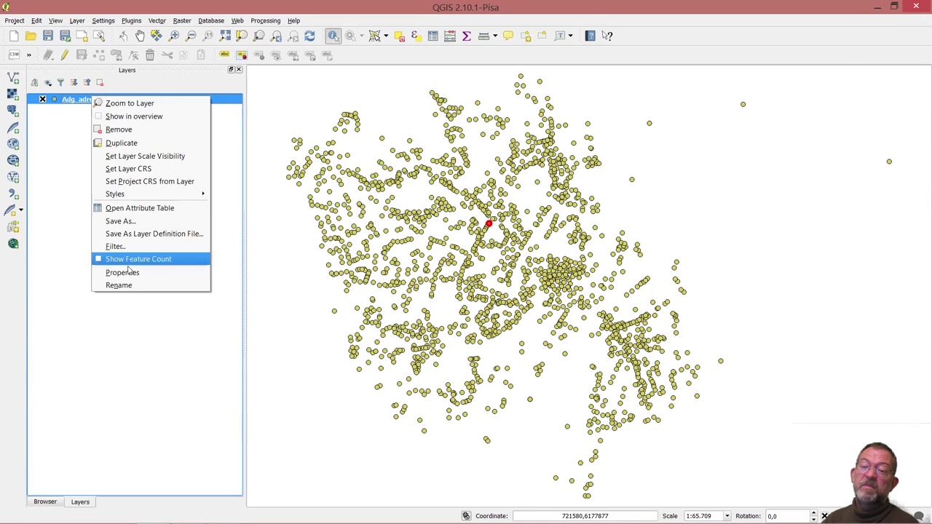
# Extend the filter to "husnr" = '1' AND "kommunekod" = 147 and apply it.
pyautogui.click(115, 246)
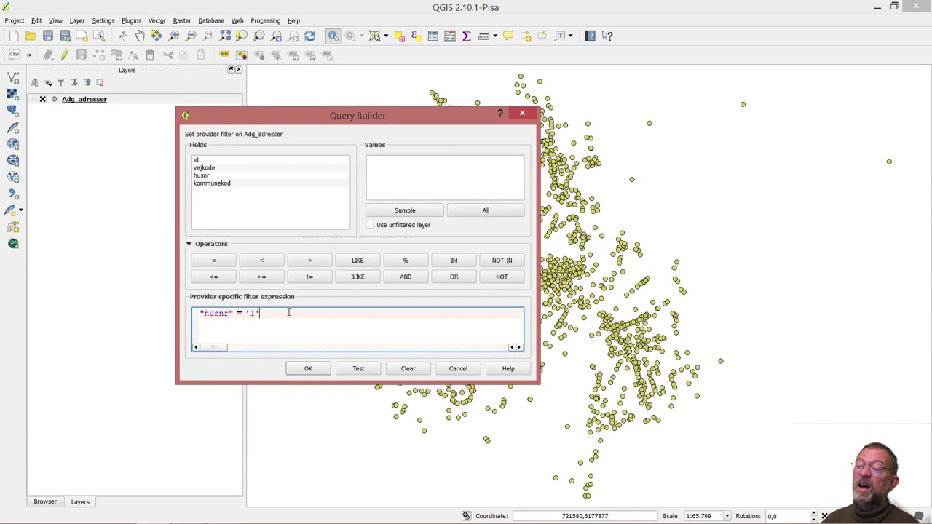
pyautogui.moveTo(166, 346)
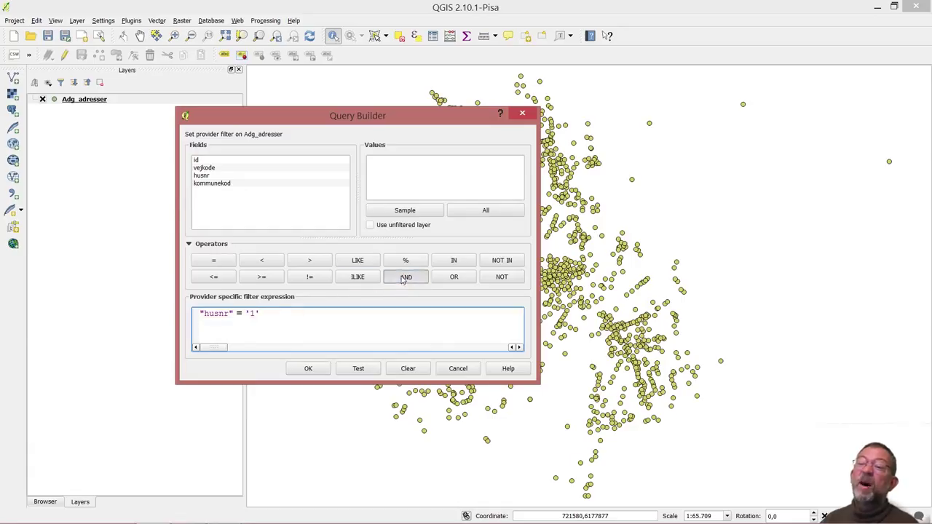
pyautogui.click(405, 276)
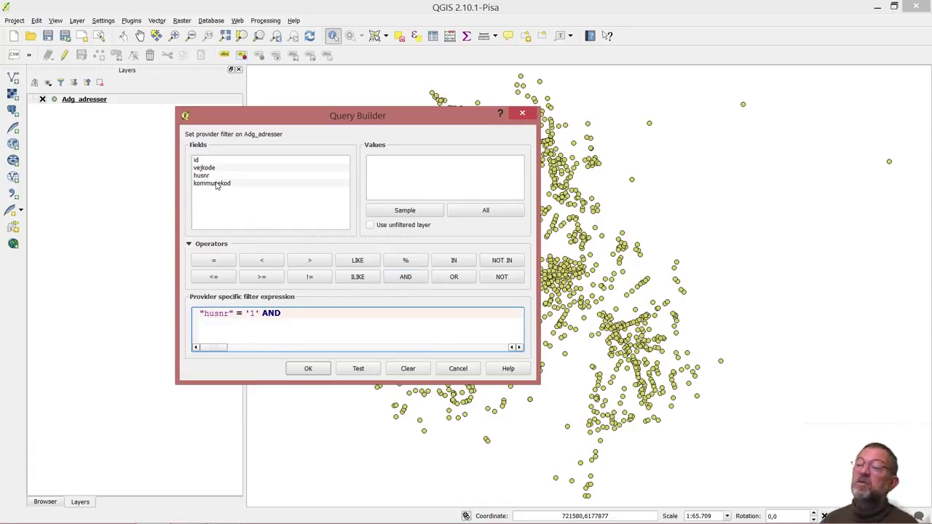
pyautogui.doubleClick(212, 183)
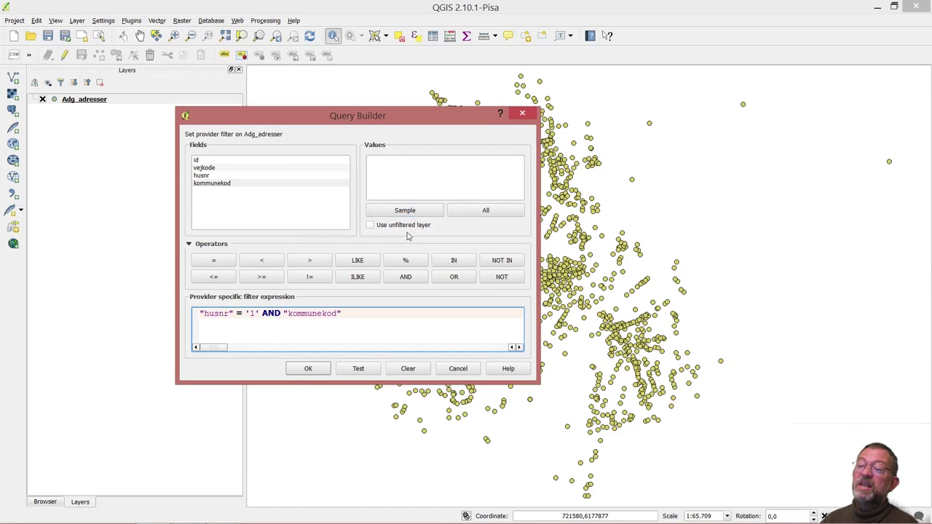
pyautogui.click(213, 259)
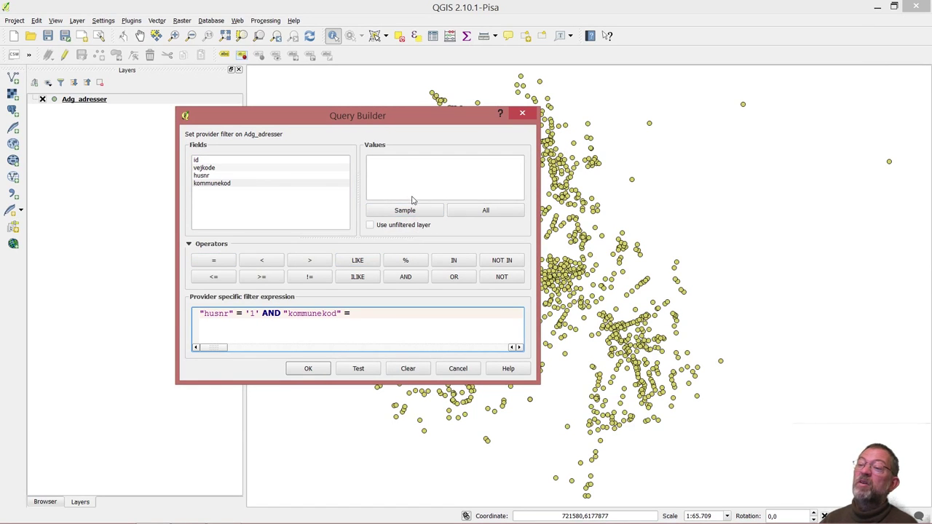
pyautogui.click(485, 210)
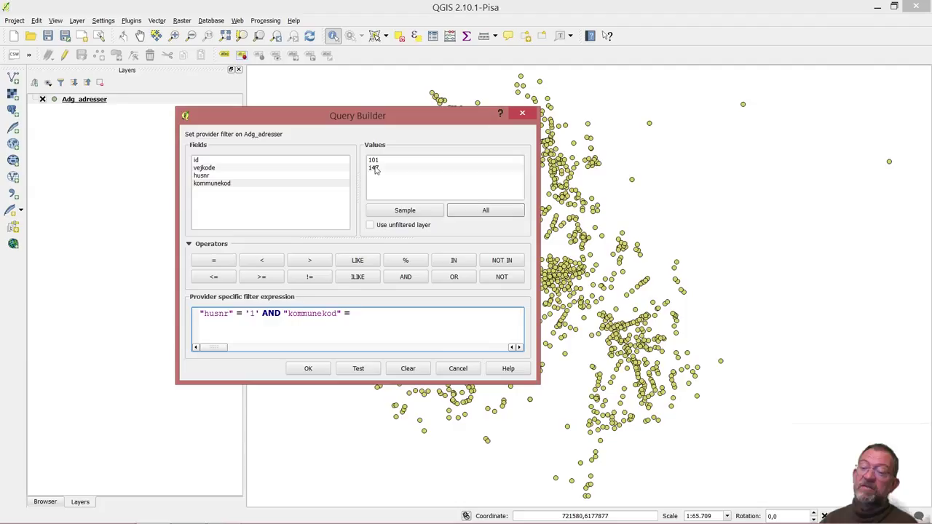
pyautogui.doubleClick(372, 168)
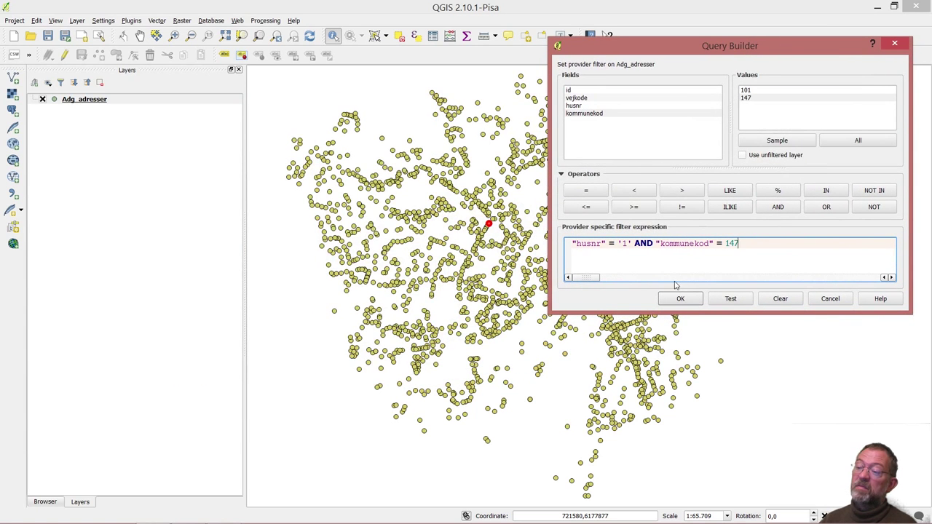
pyautogui.click(680, 299)
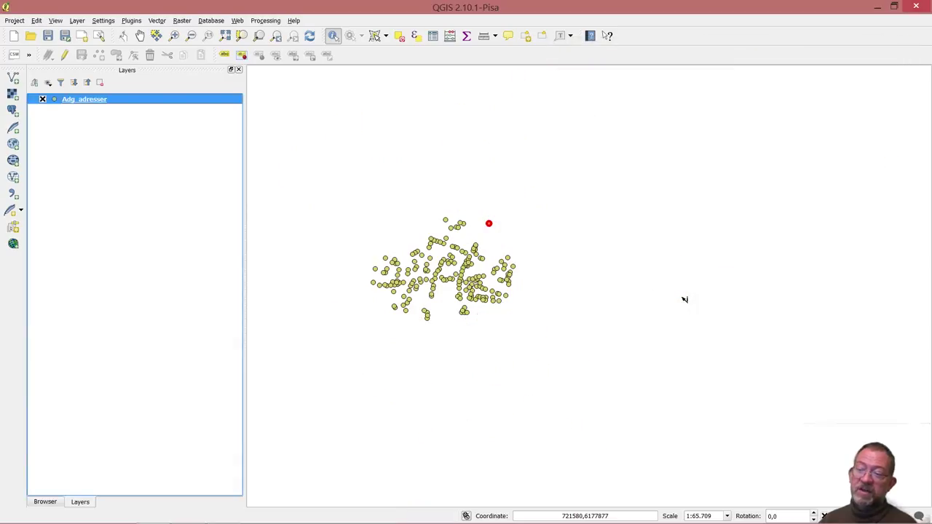
pyautogui.moveTo(425, 264)
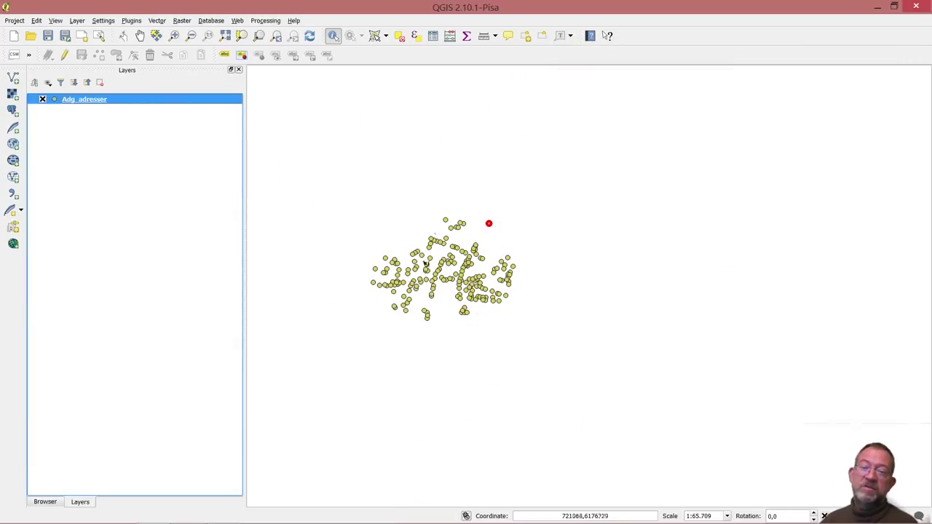
pyautogui.moveTo(477, 274)
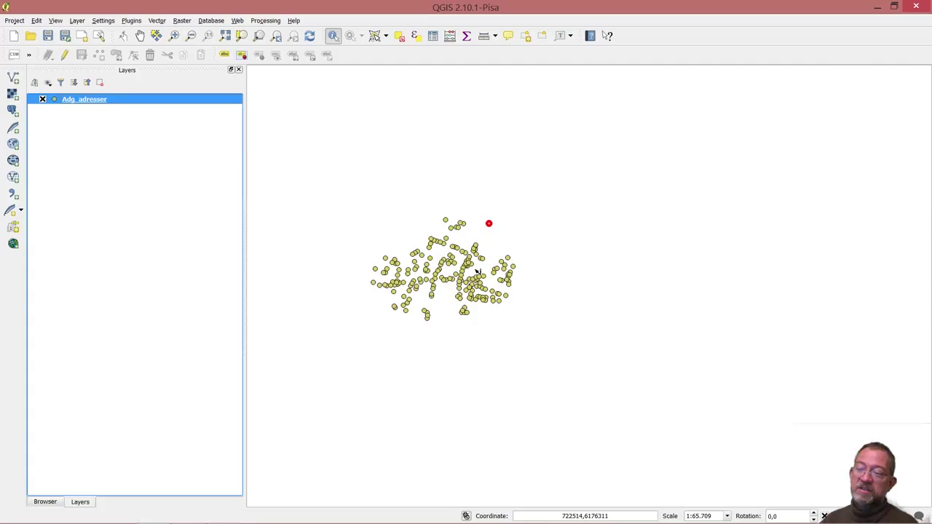
pyautogui.moveTo(393, 320)
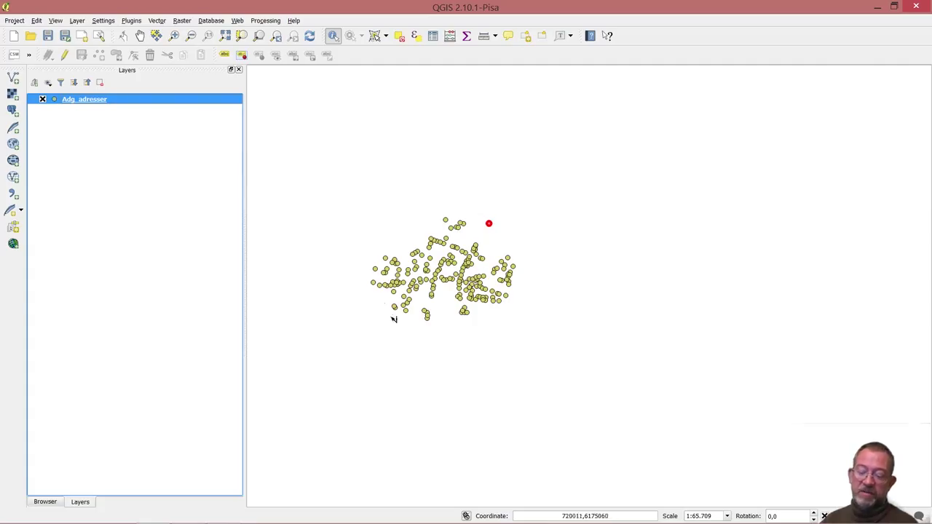
pyautogui.moveTo(508, 265)
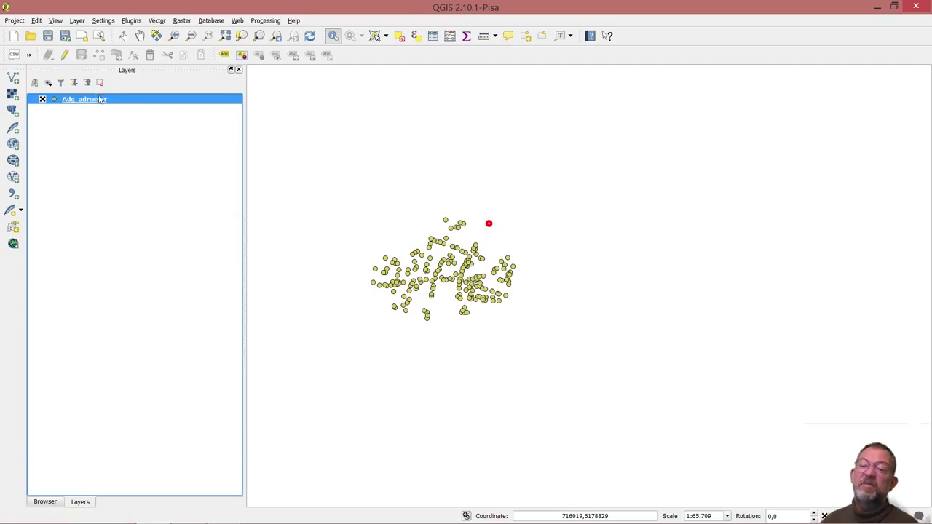
pyautogui.rightClick(84, 99)
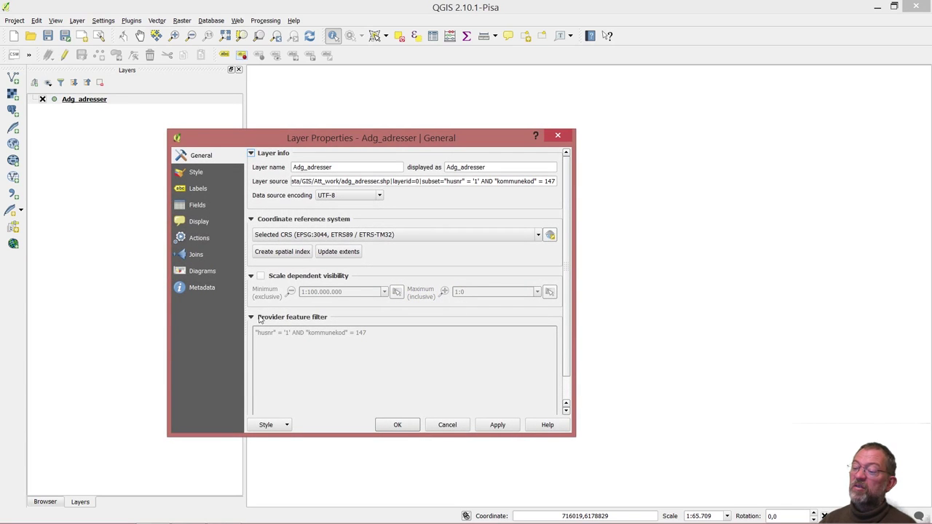
pyautogui.click(497, 425)
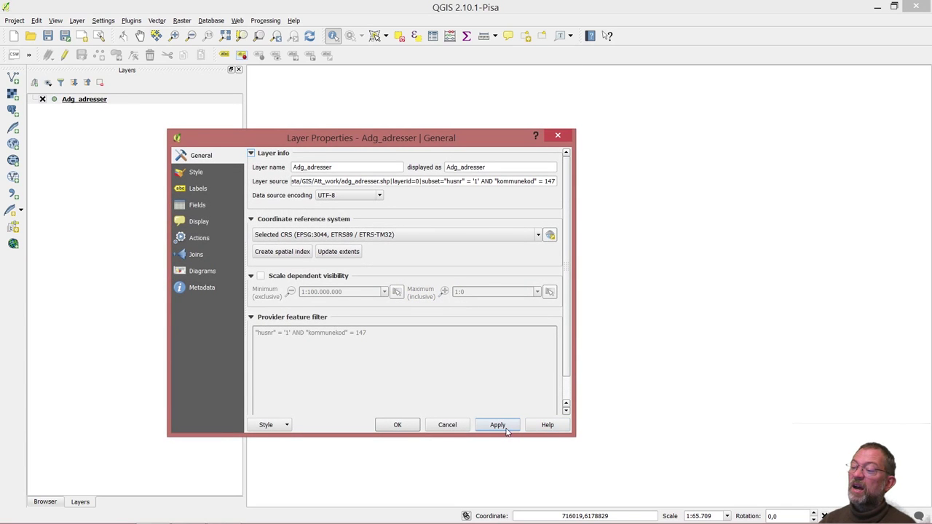
pyautogui.scroll(-3)
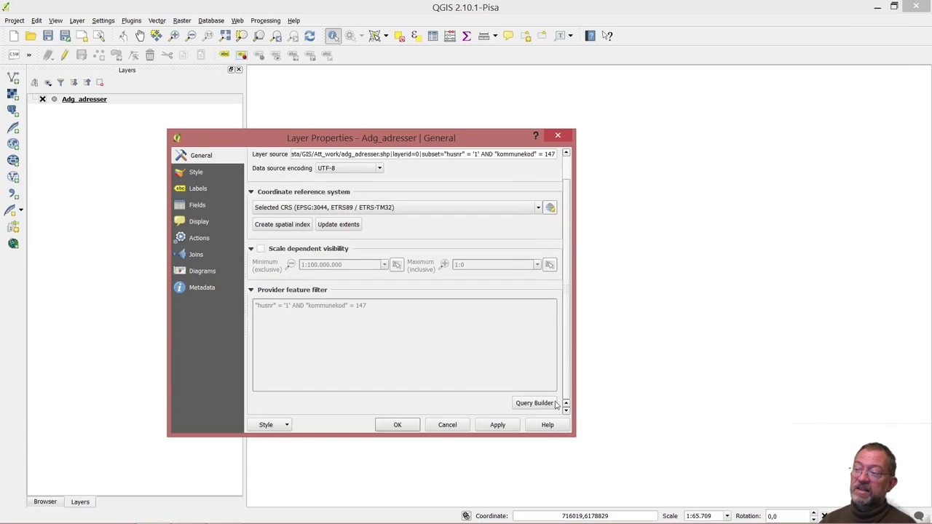
pyautogui.click(534, 401)
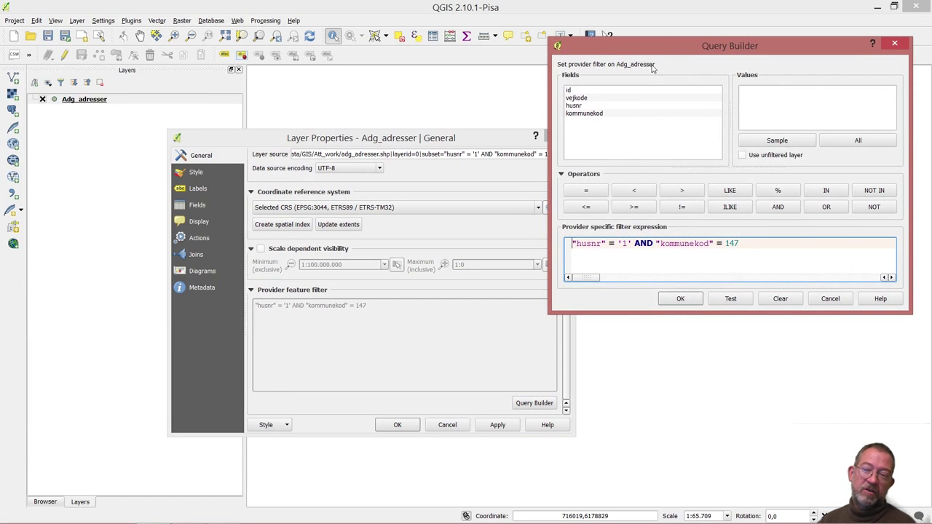
pyautogui.moveTo(681, 151)
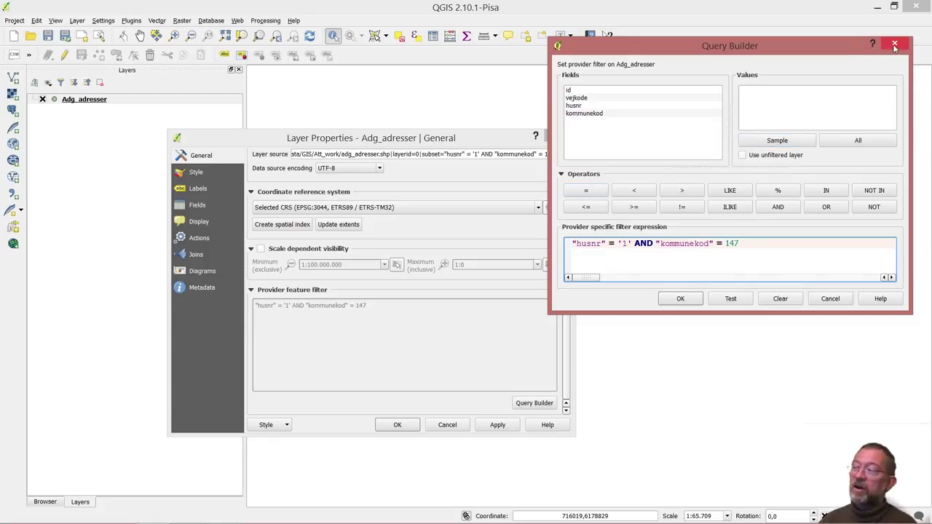
pyautogui.moveTo(914, 41)
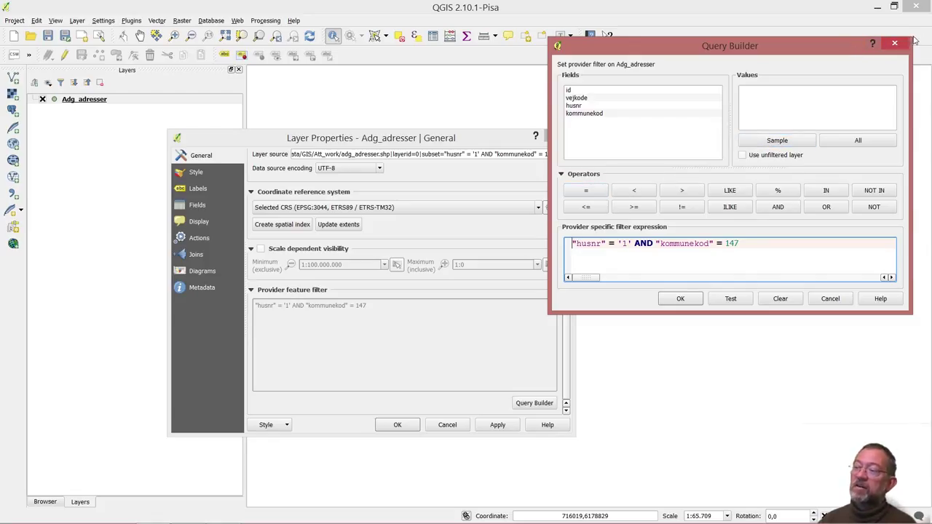
pyautogui.click(893, 43)
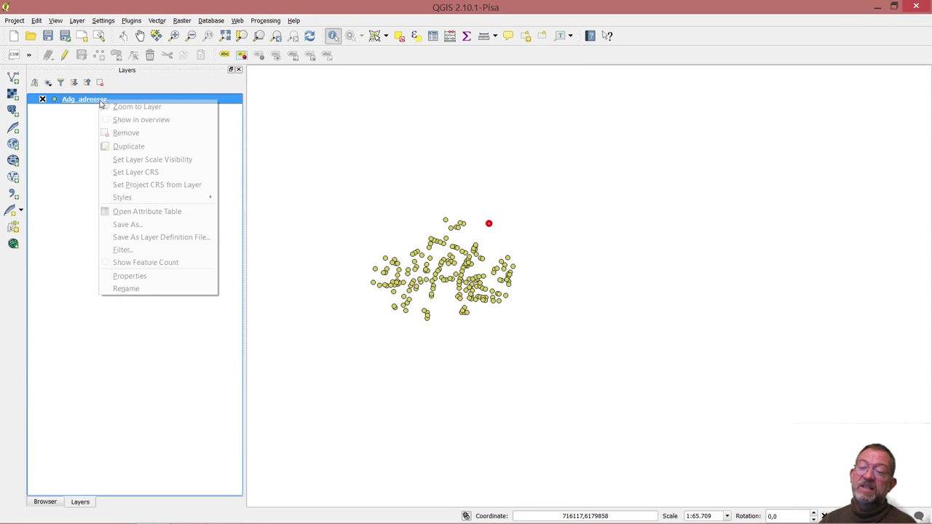
pyautogui.moveTo(122, 250)
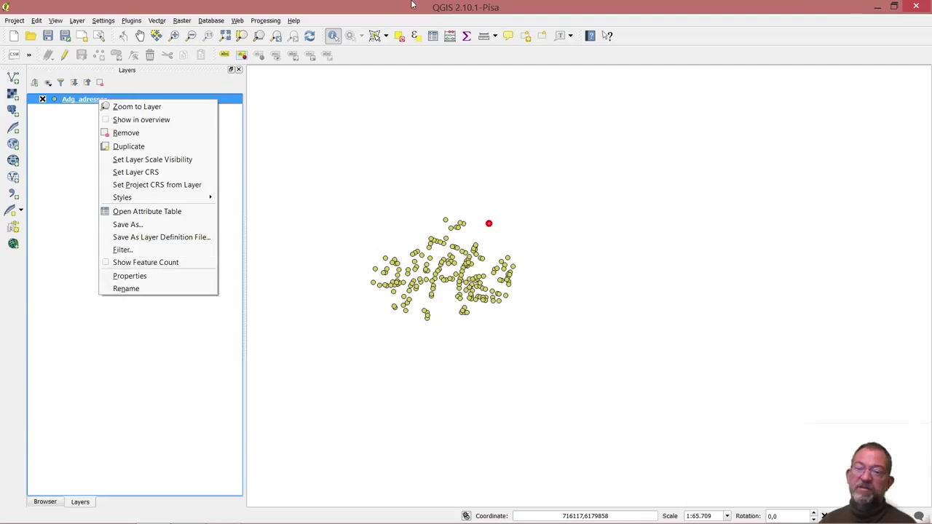
pyautogui.click(142, 99)
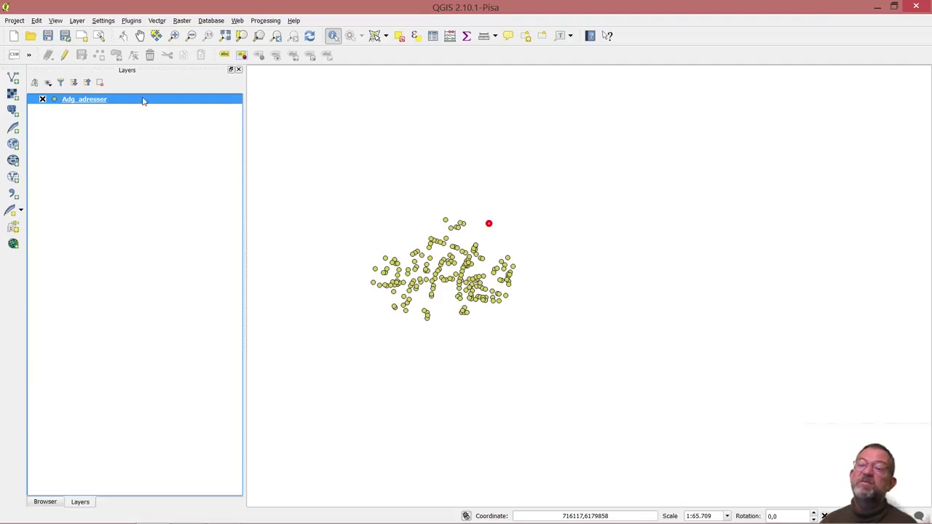